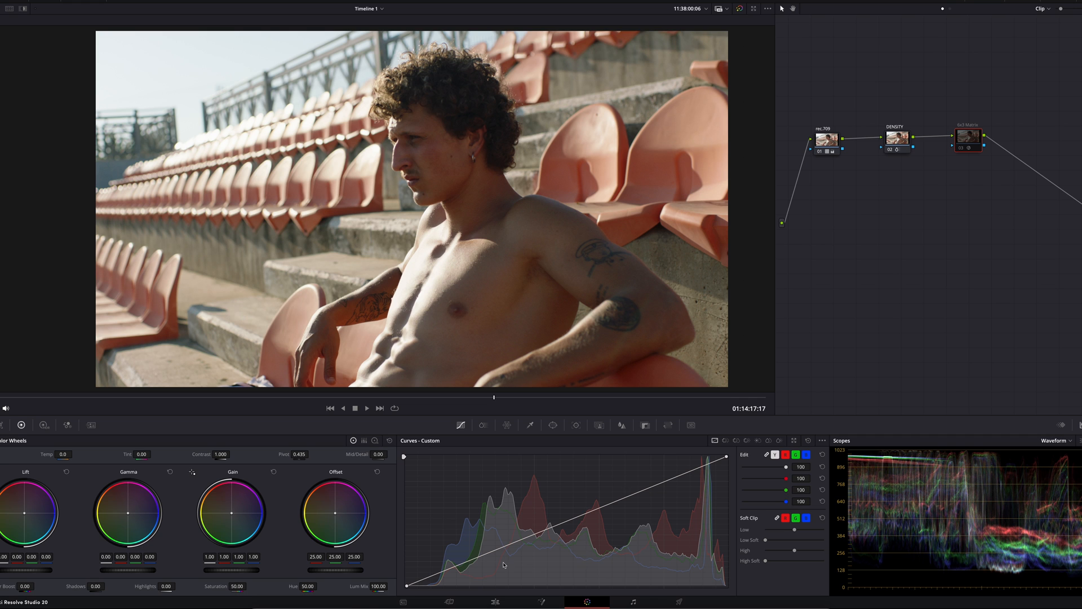
mouse_move(468, 563)
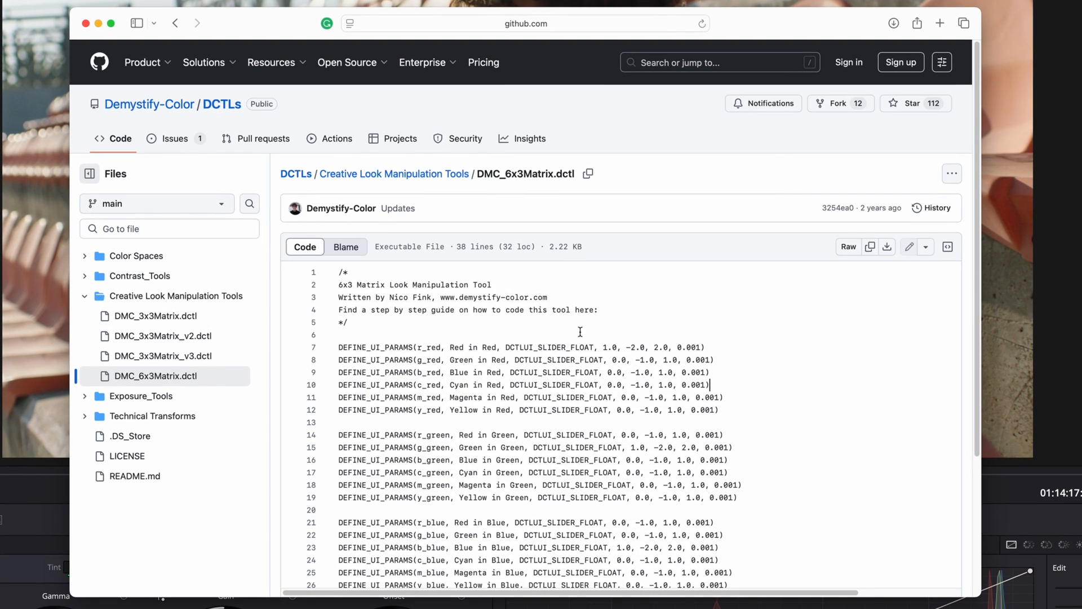
mouse_move(514, 254)
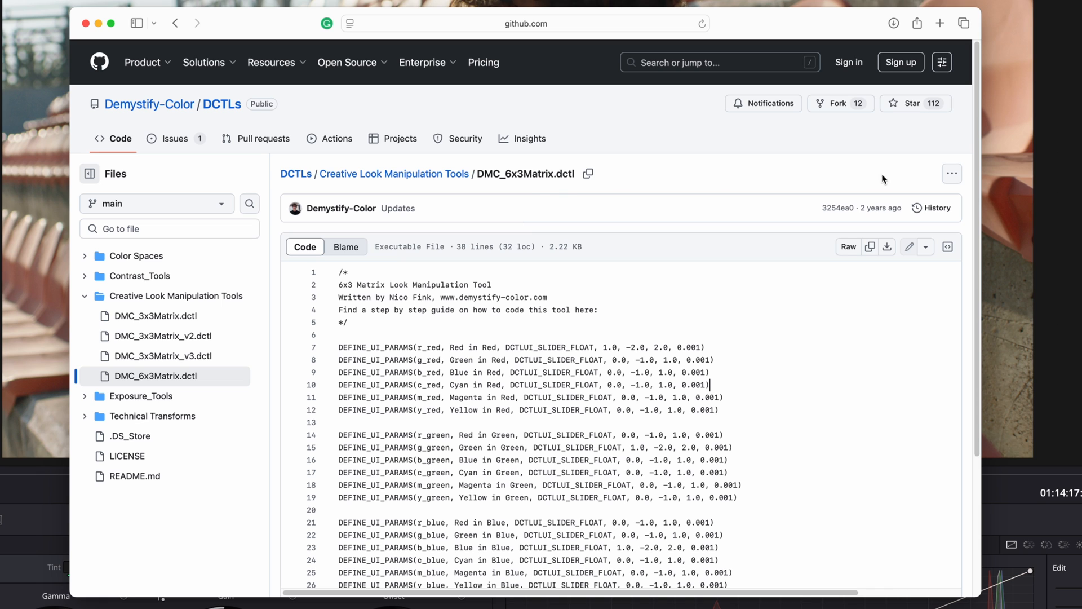
mouse_move(952, 173)
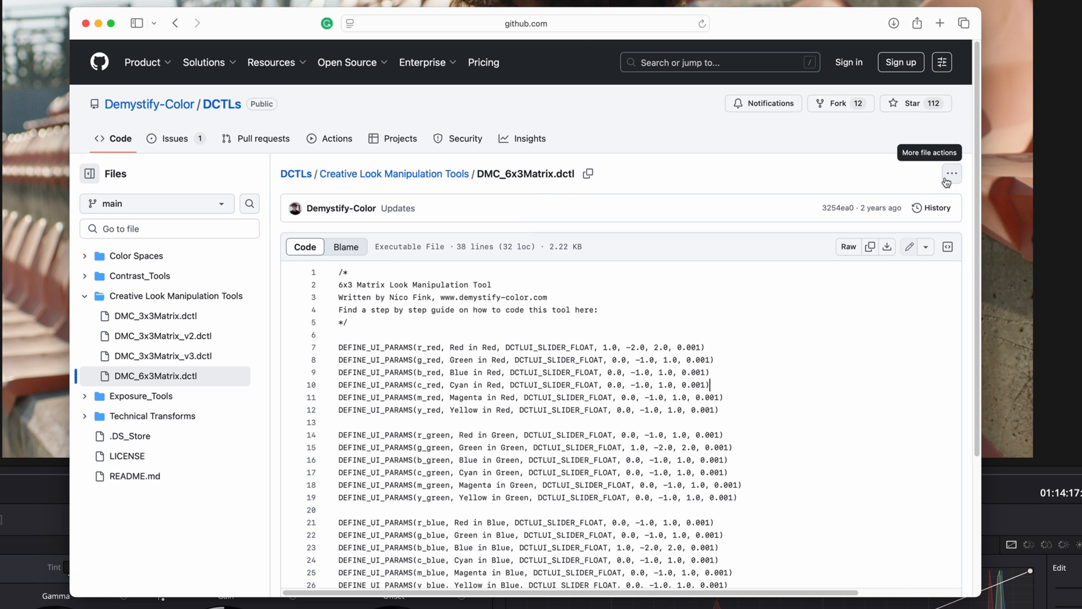
Open the file actions menu for DMC_6x3Matrix.dctl in the Demystify-Color DCTLs repository
click(950, 173)
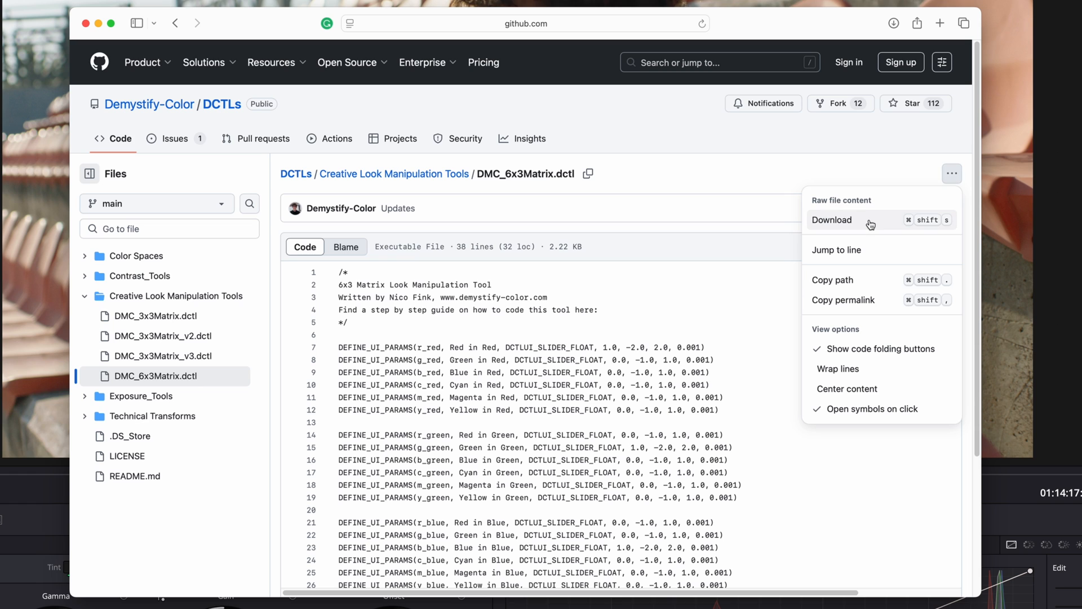
mouse_move(868, 225)
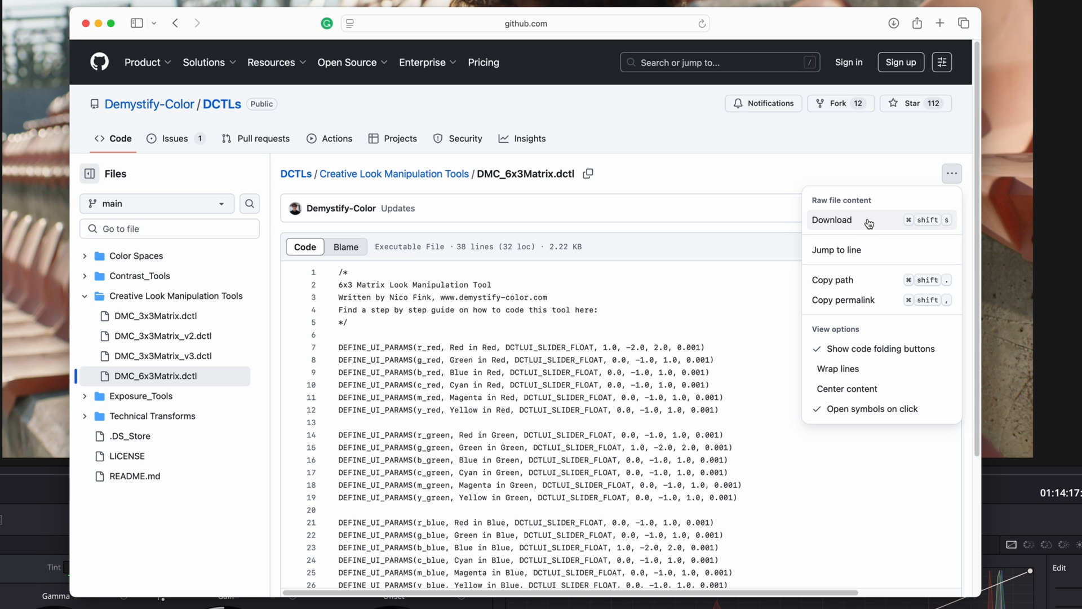
mouse_move(868, 224)
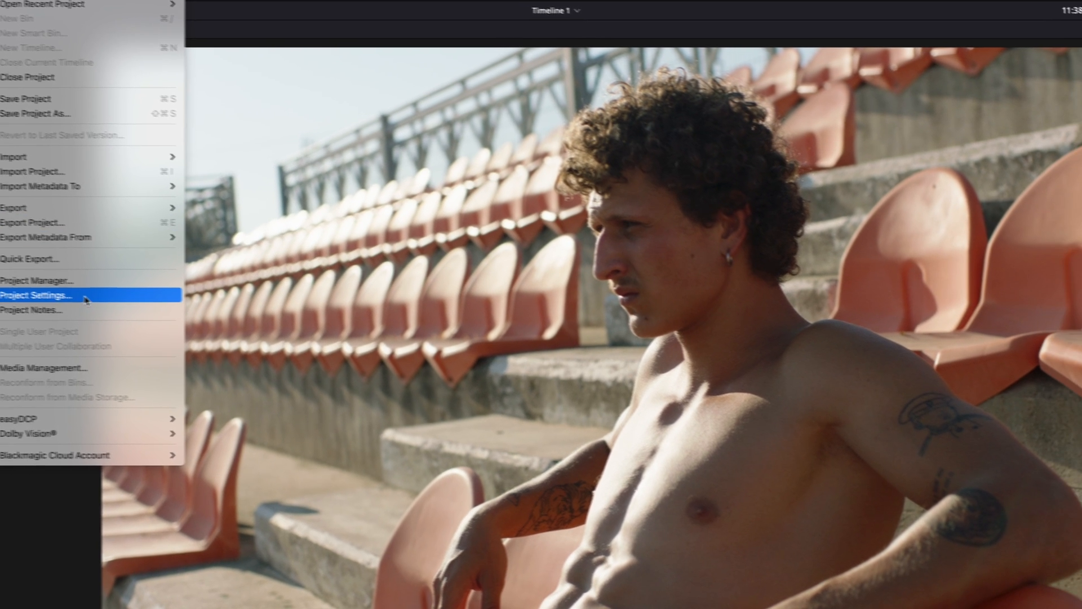
Open Resolve's LUT folder in Finder from Project Settings' Lookup Tables section
click(37, 295)
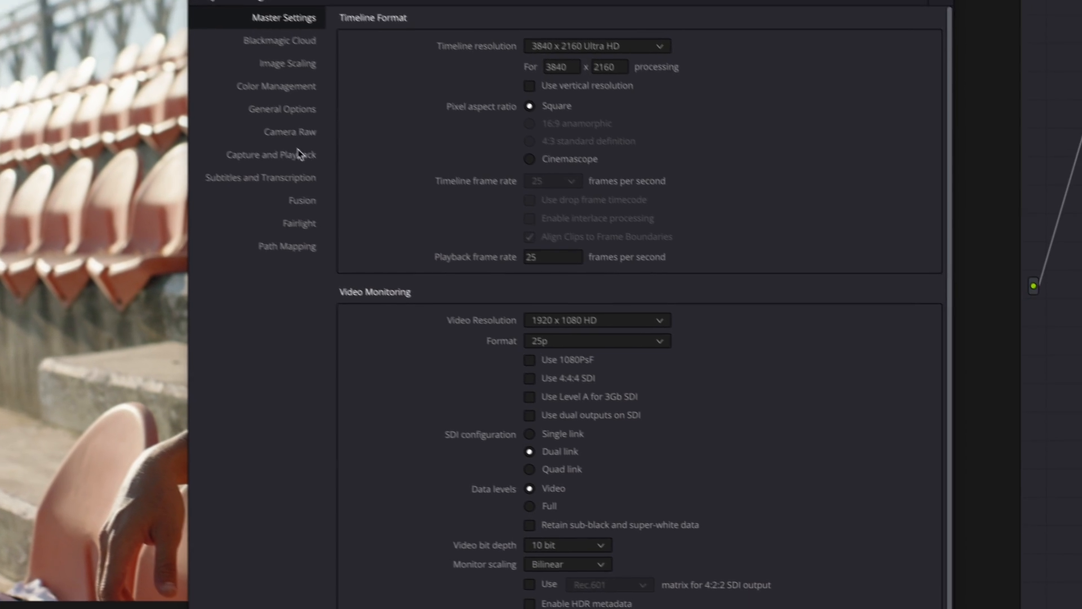
scroll(down, 3)
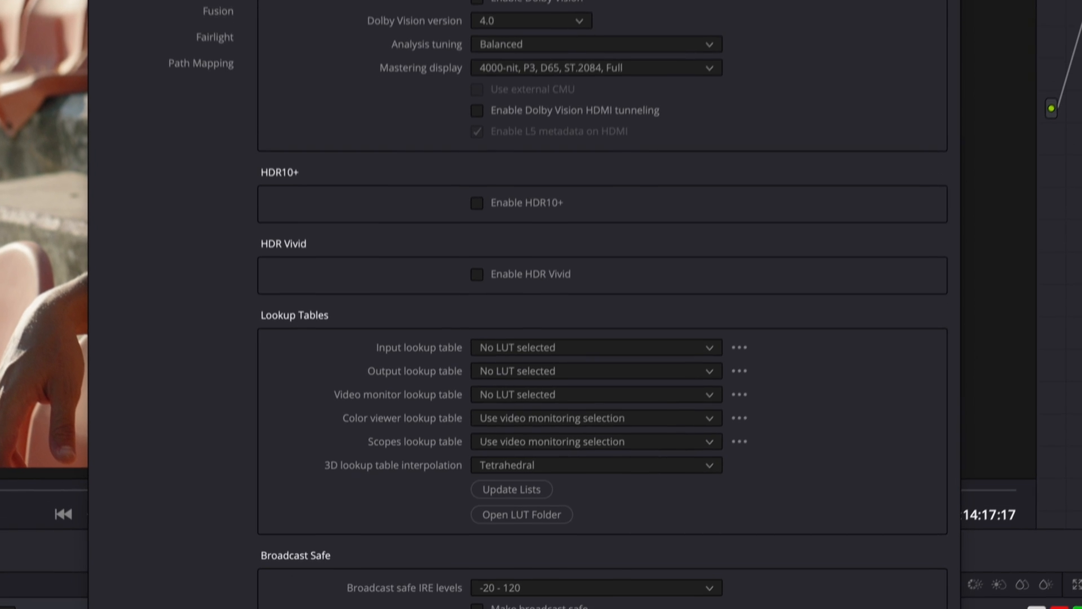
scroll(down, 3)
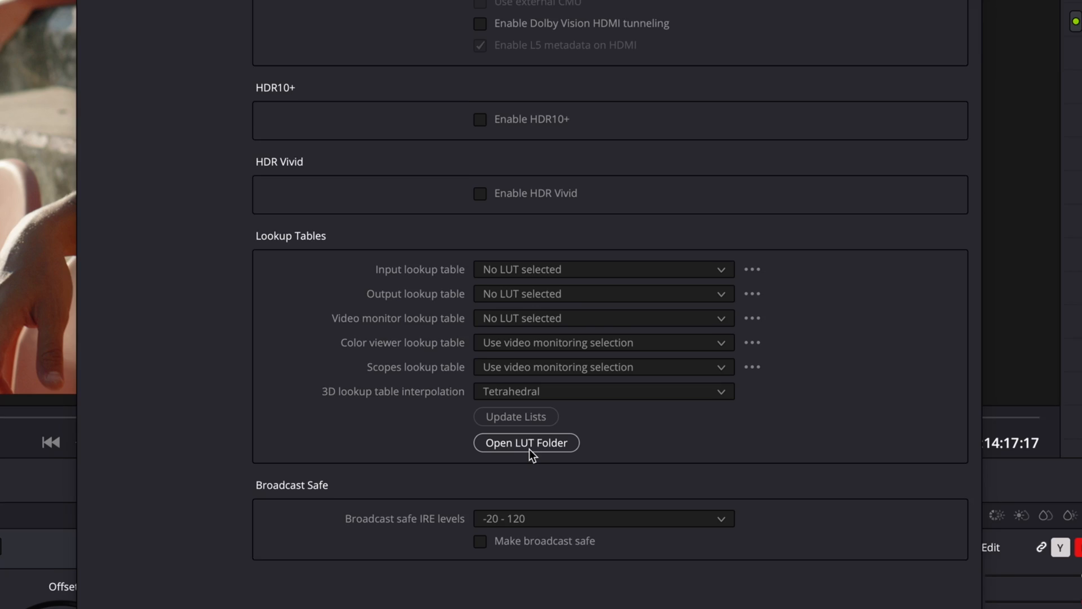
click(526, 442)
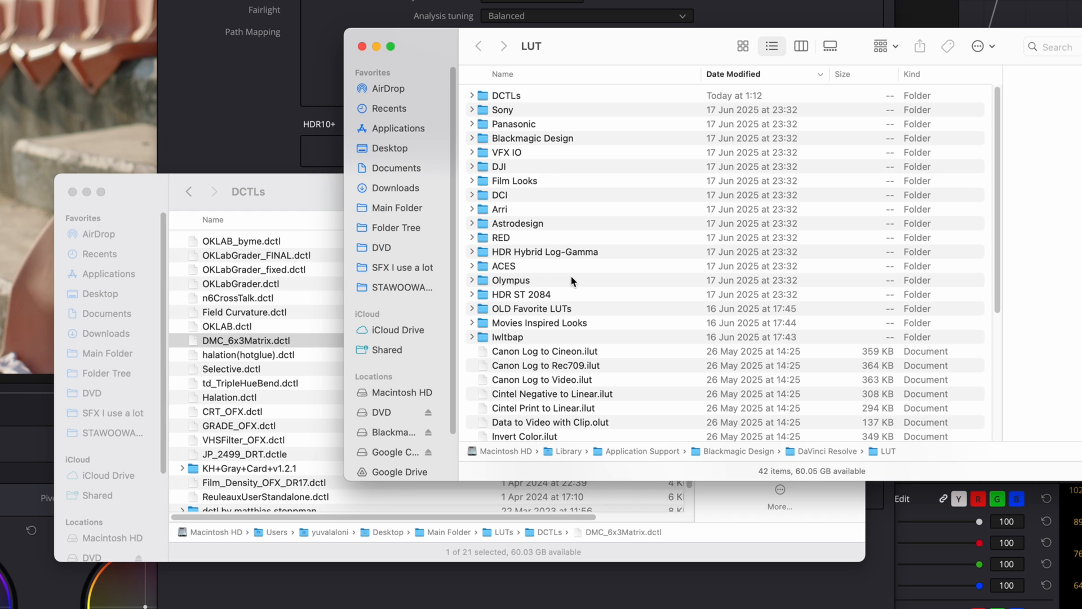
Select the DMC_6x3Matrix.dctl file in the DCTLs Finder window
click(506, 96)
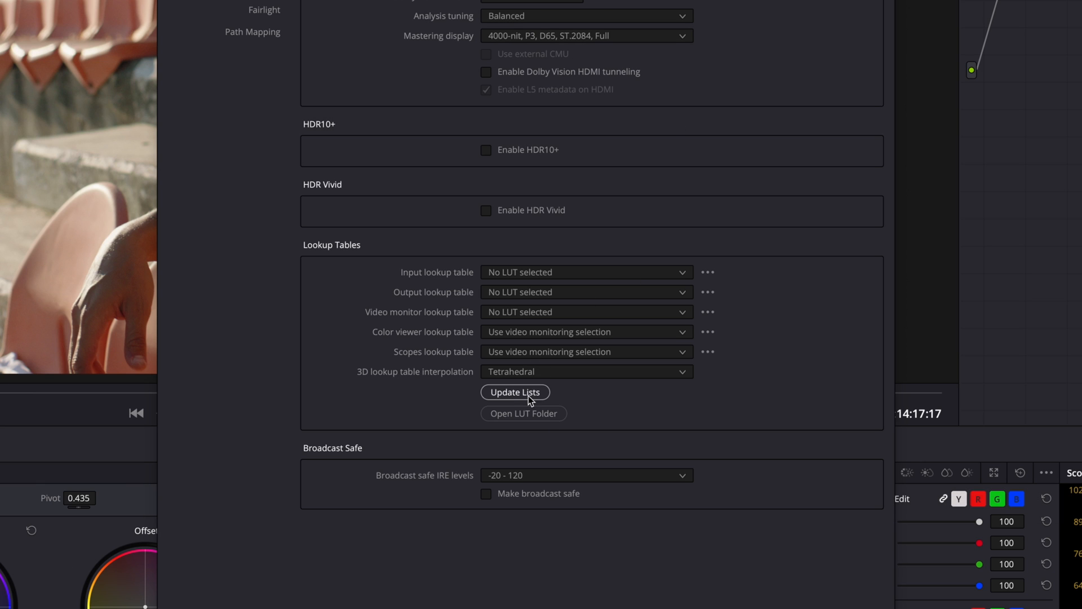
mouse_move(515, 392)
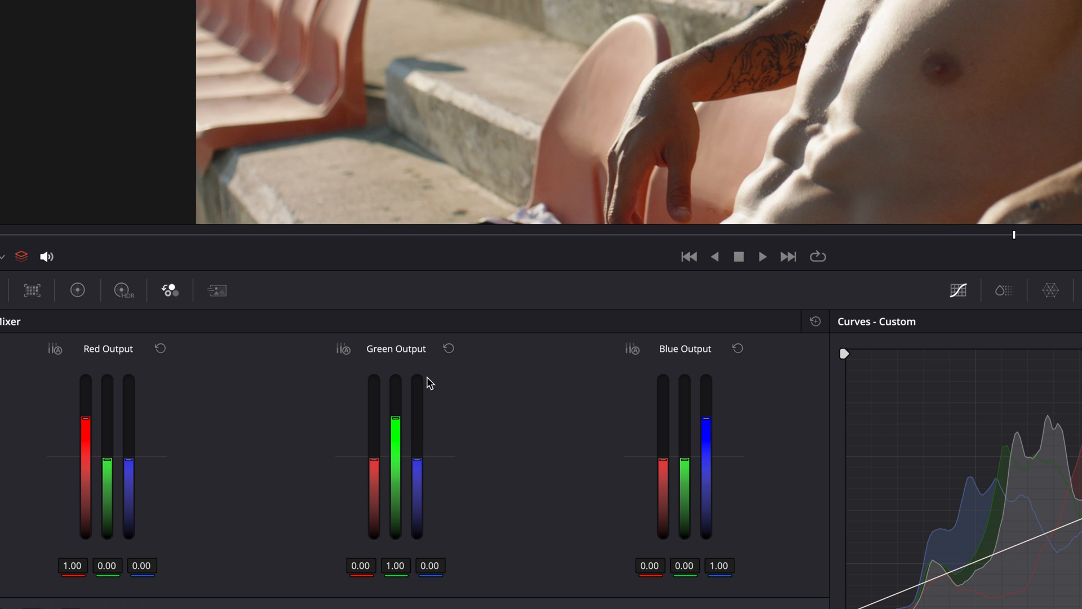
mouse_move(711, 471)
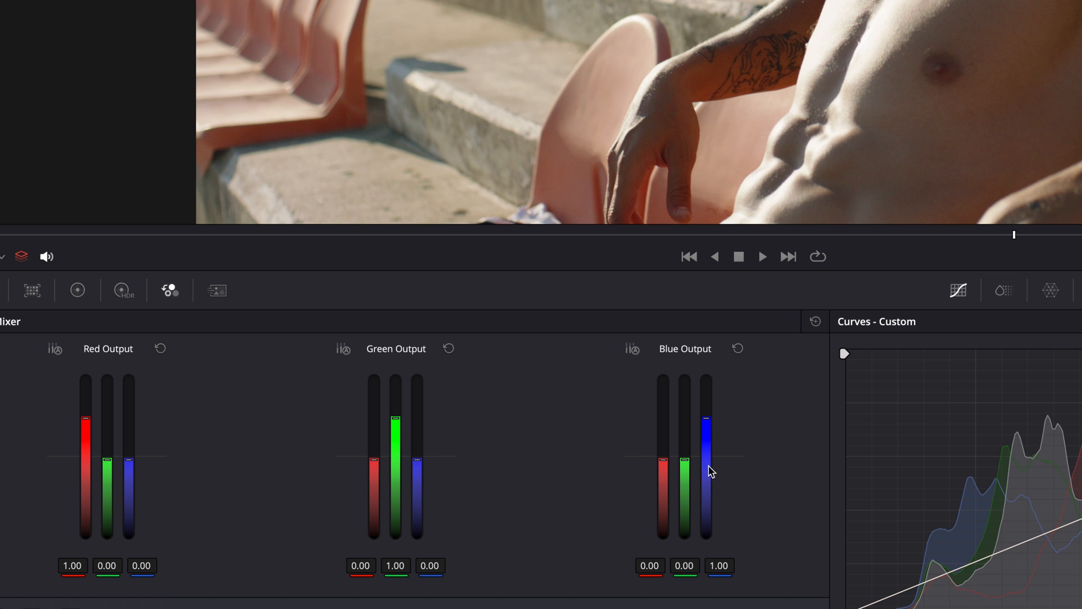
mouse_move(703, 371)
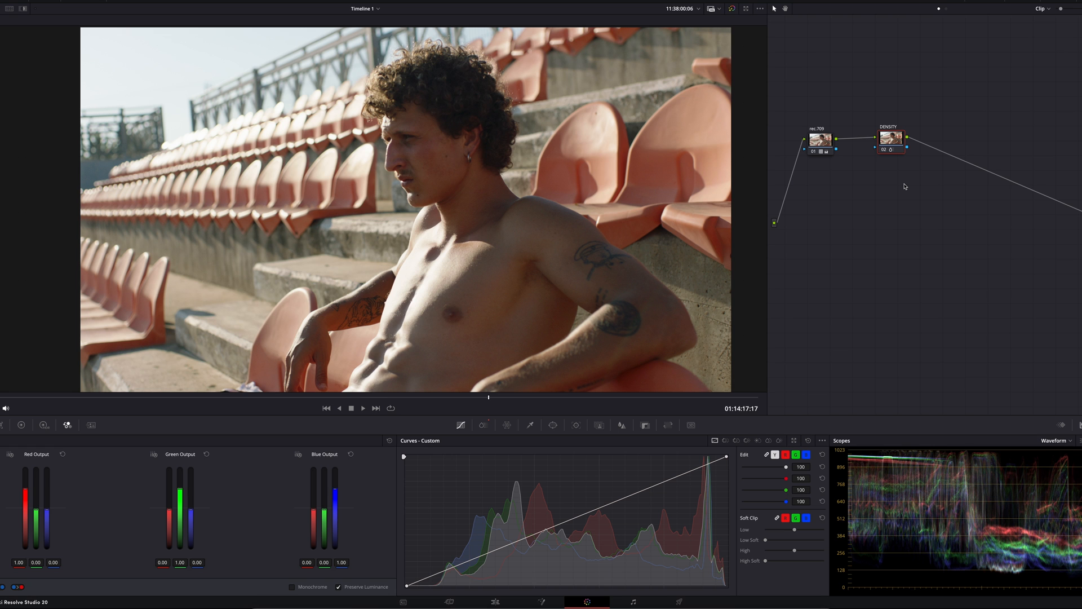
Bypass and restore the DENSITY node to compare, then show its ColorSlice settings
click(891, 137)
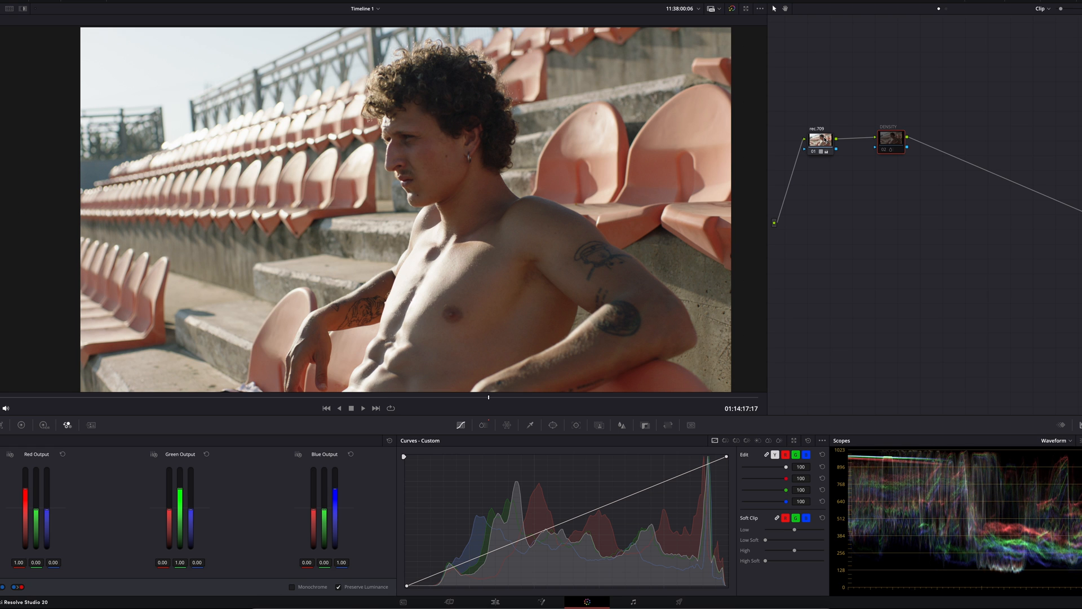
click(819, 138)
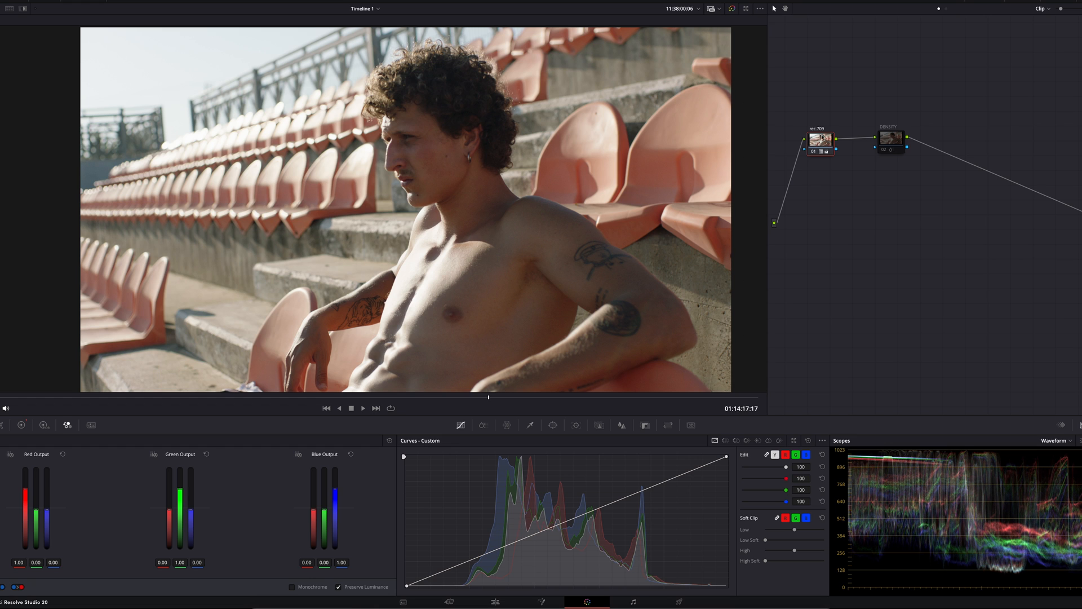
mouse_move(817, 141)
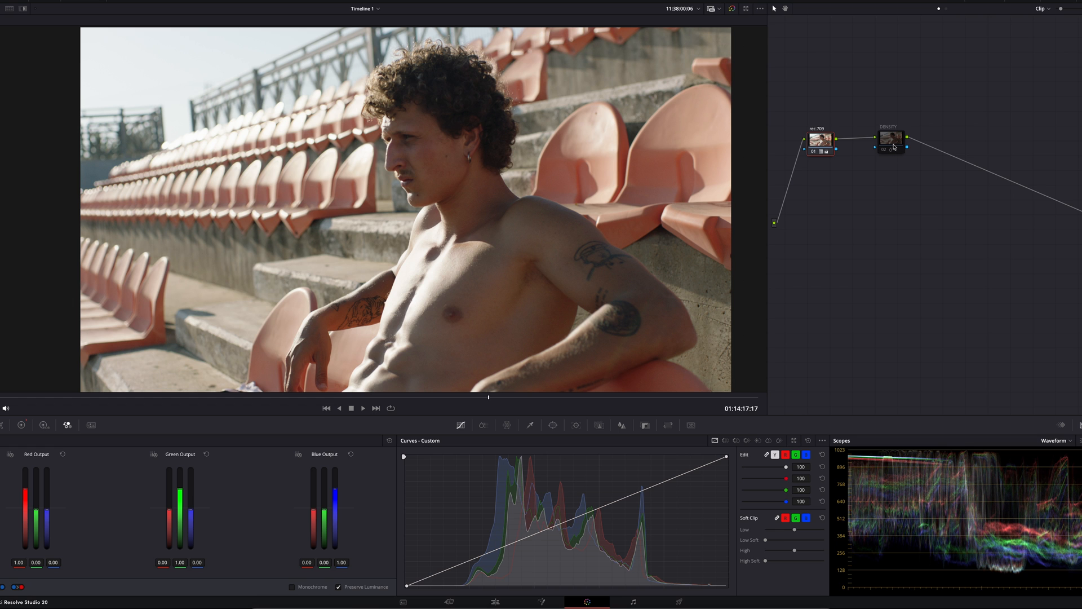
click(890, 138)
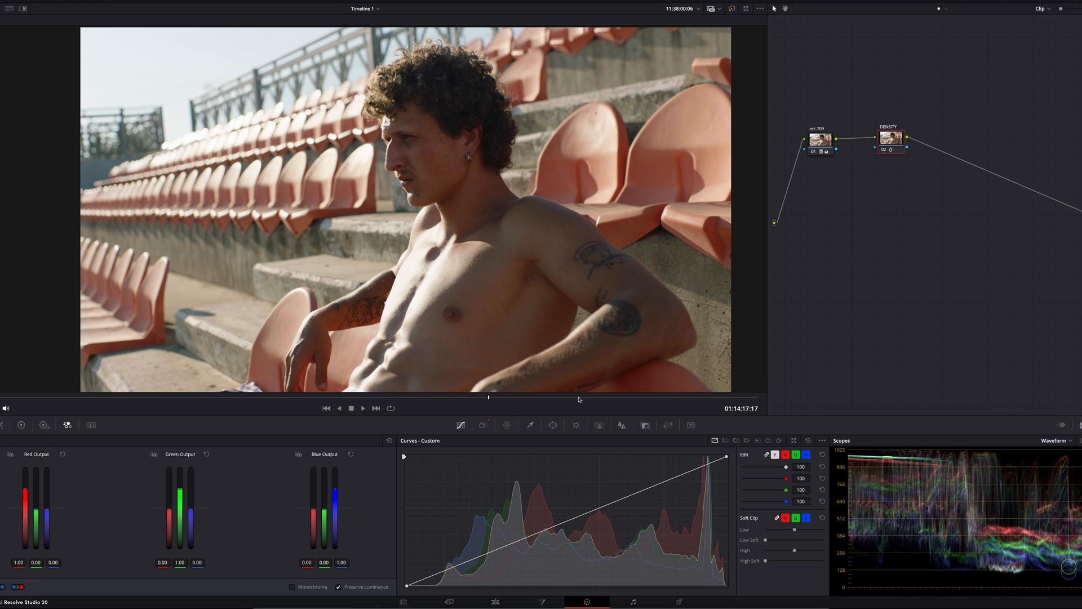
click(483, 424)
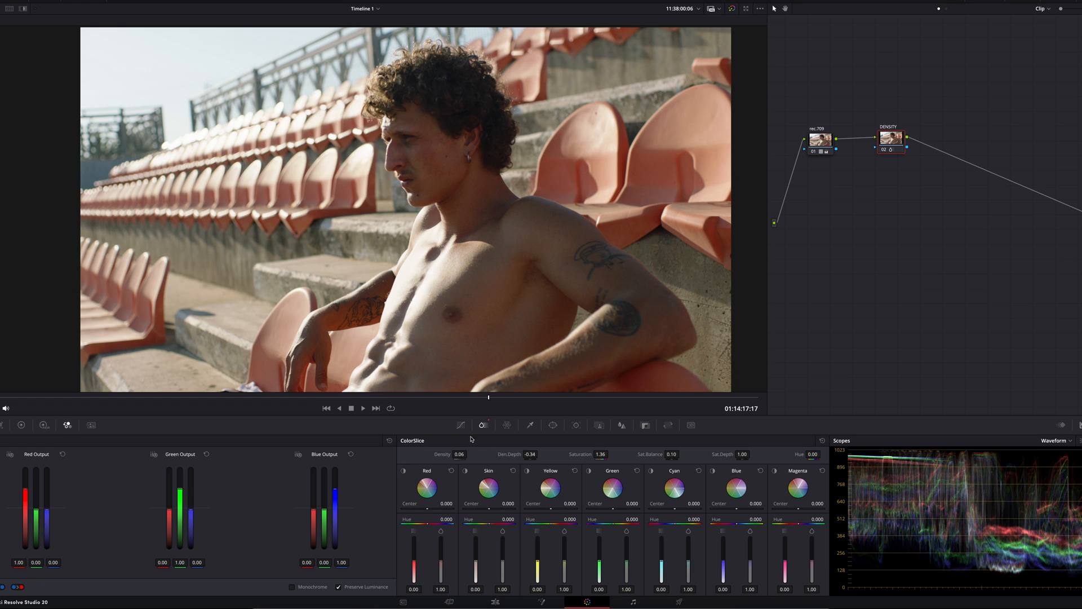
mouse_move(904, 224)
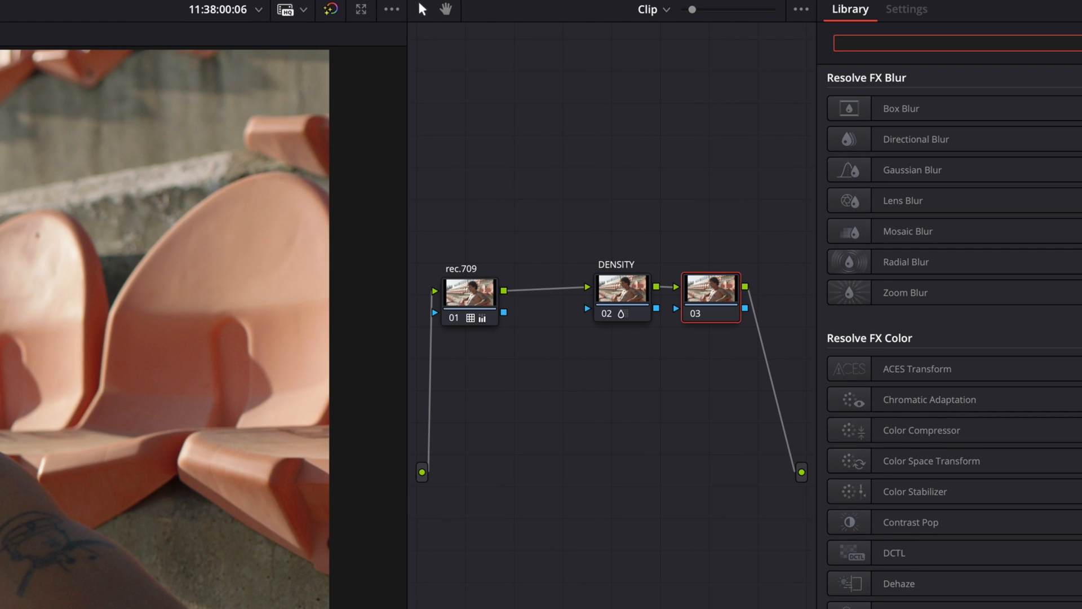
Search the effects for 'dc' and drop the DCTL effect onto node 03
text(dc)
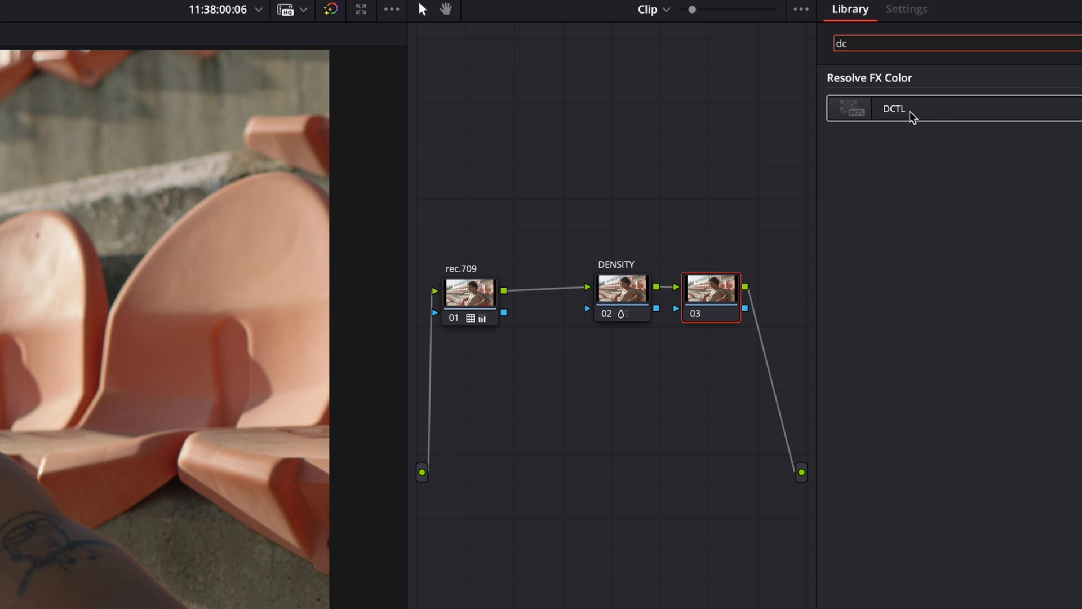
drag(892, 108, 714, 297)
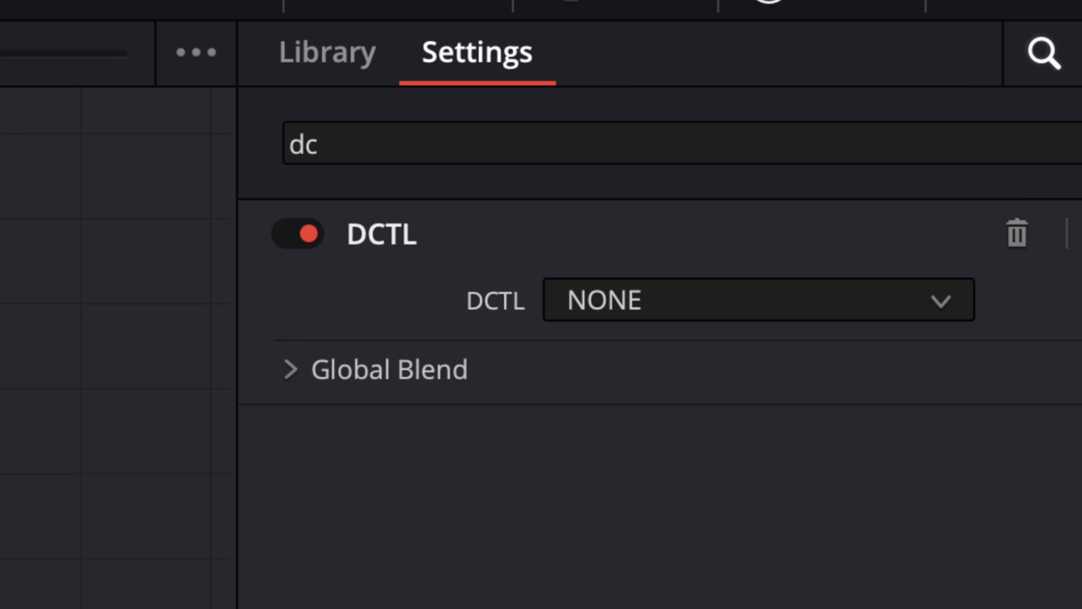
Choose DMC_6x3Matrix from the DCTL list on node 03
click(757, 299)
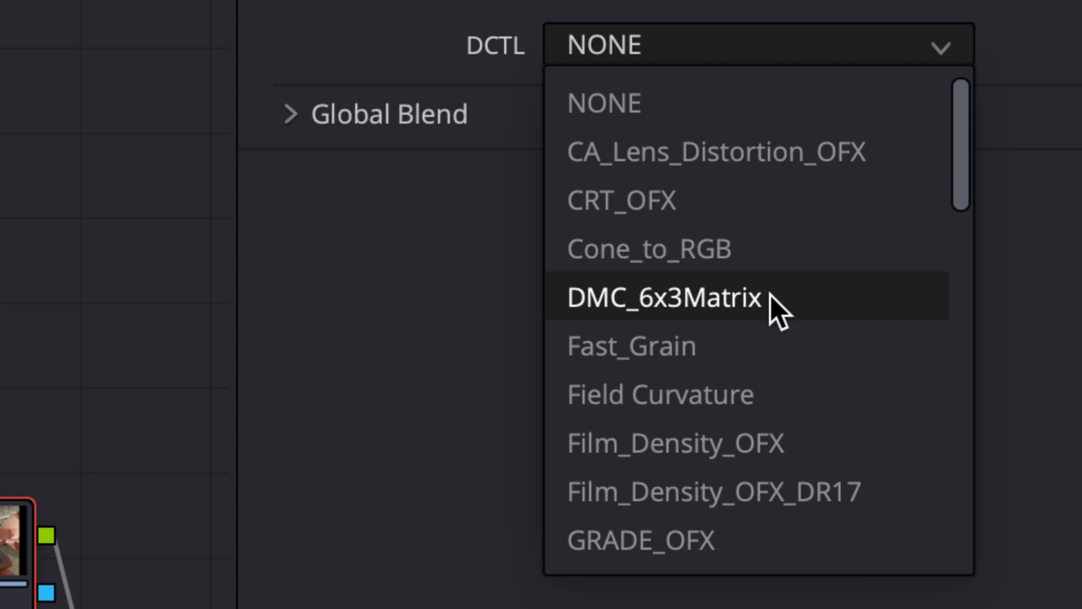
click(667, 297)
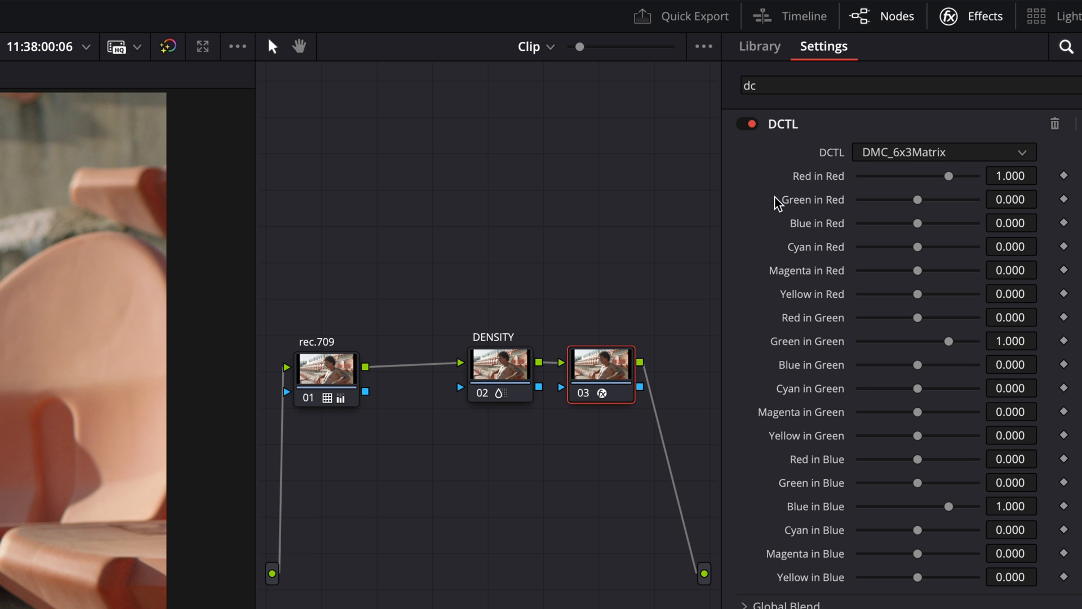
mouse_move(769, 274)
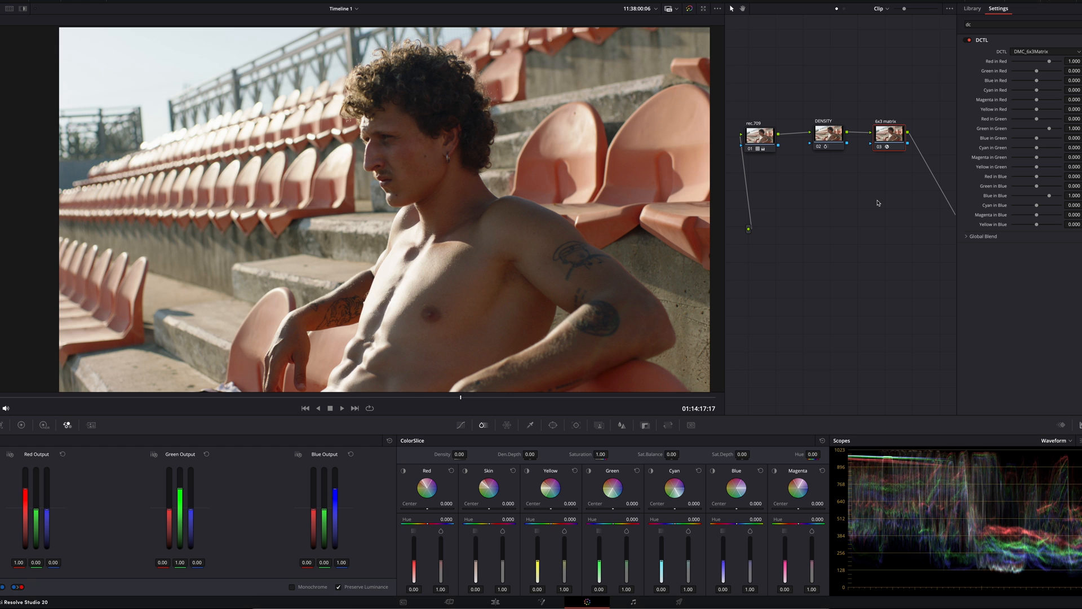
mouse_move(867, 212)
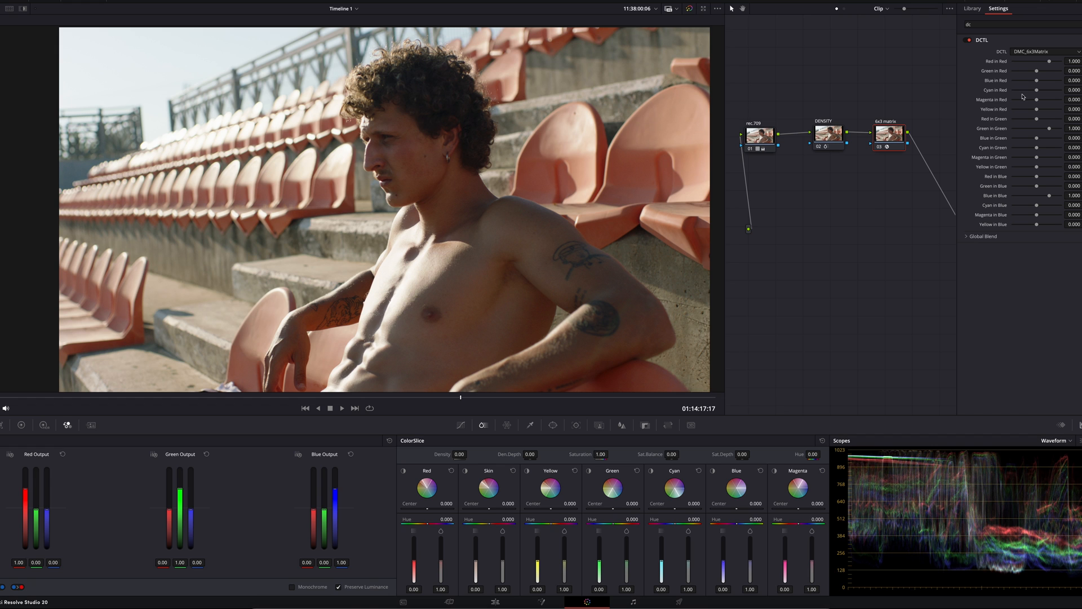
mouse_move(1013, 92)
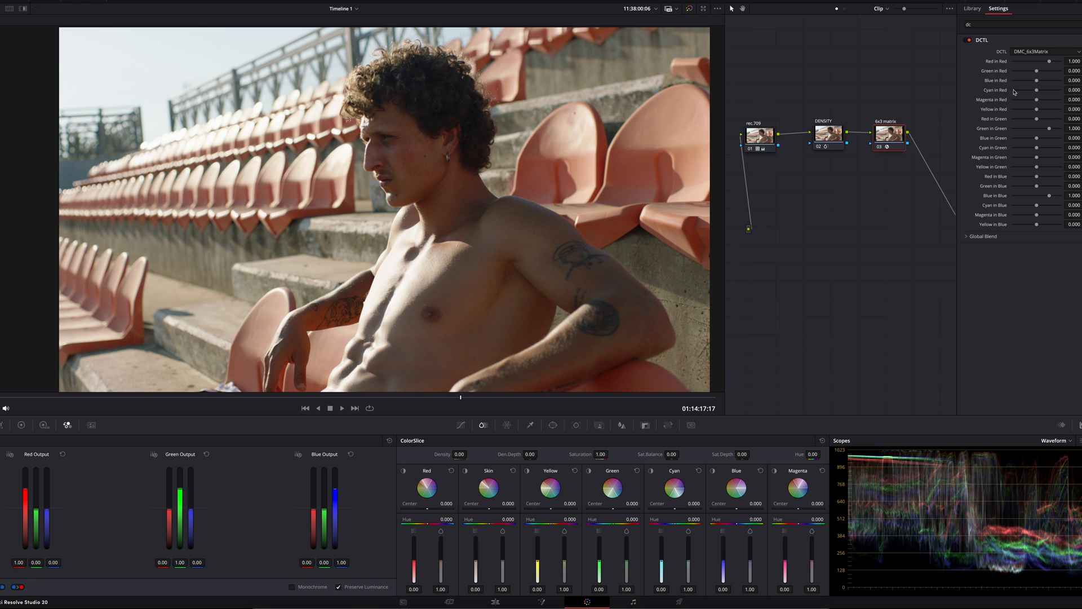
mouse_move(913, 114)
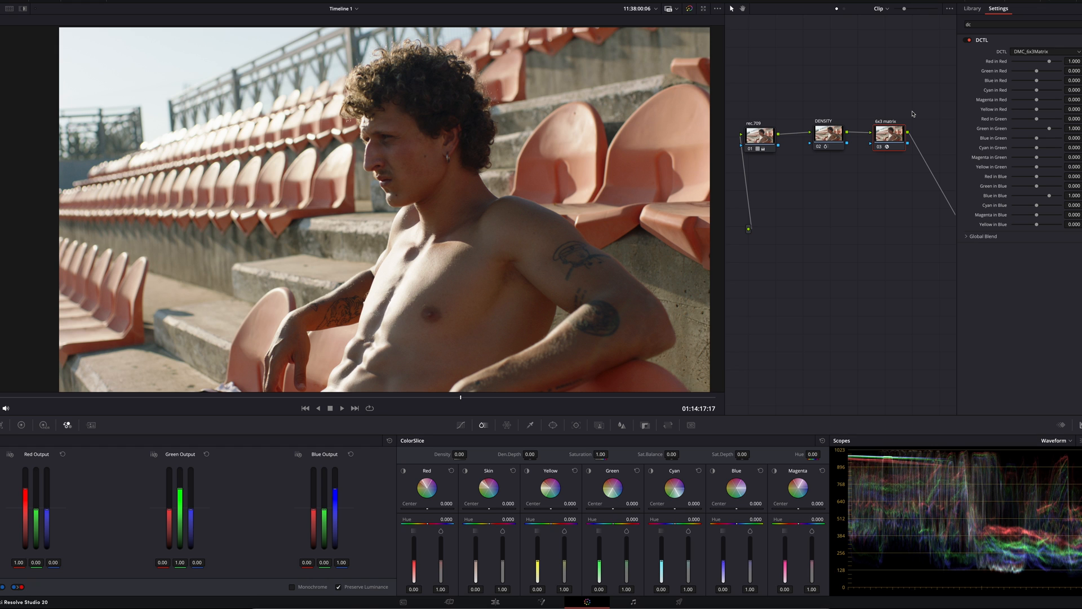
mouse_move(1029, 41)
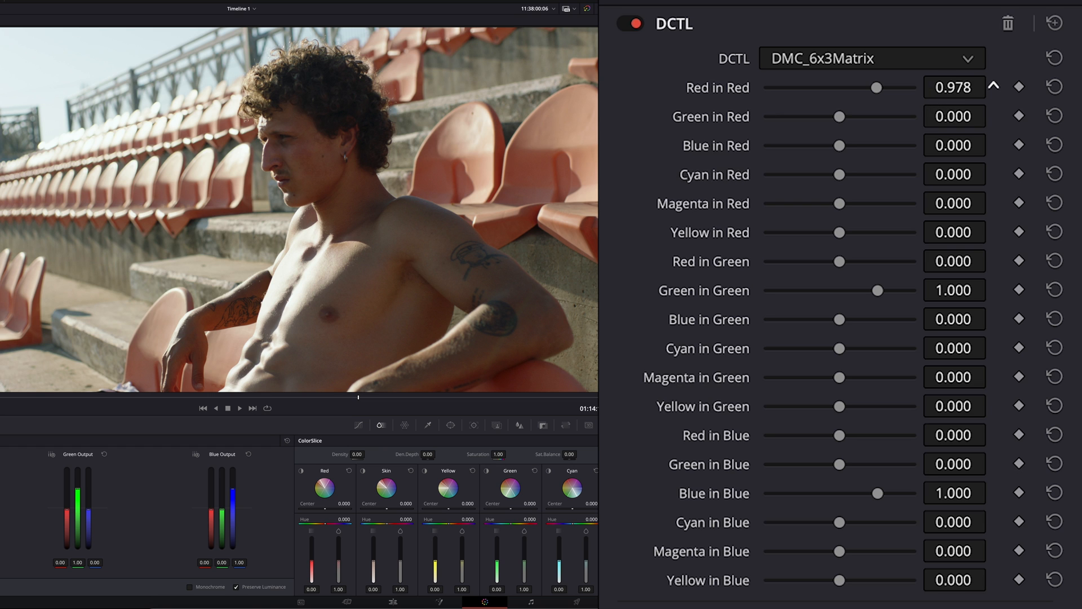
Lower the DMC_6x3Matrix Red in Red slider from 1.000 to about 0.918
drag(876, 86, 894, 89)
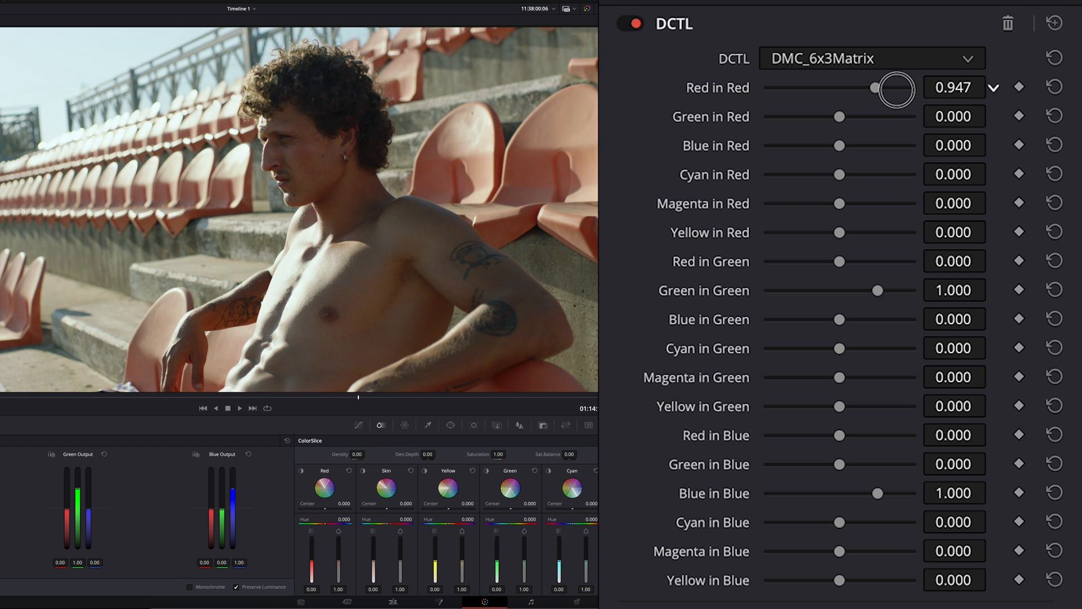
drag(894, 88, 868, 89)
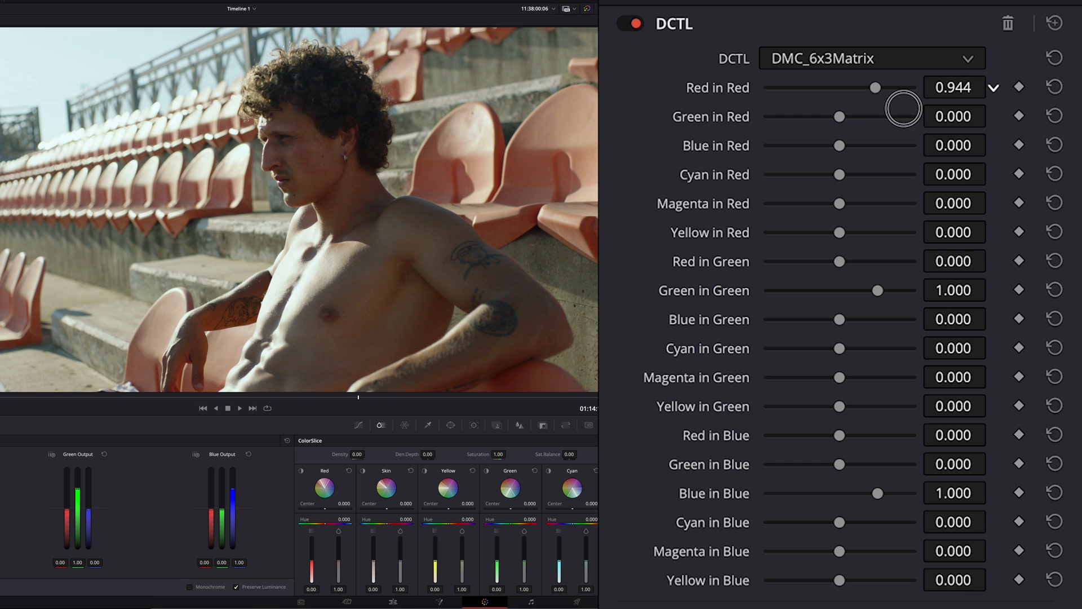
drag(897, 105, 874, 87)
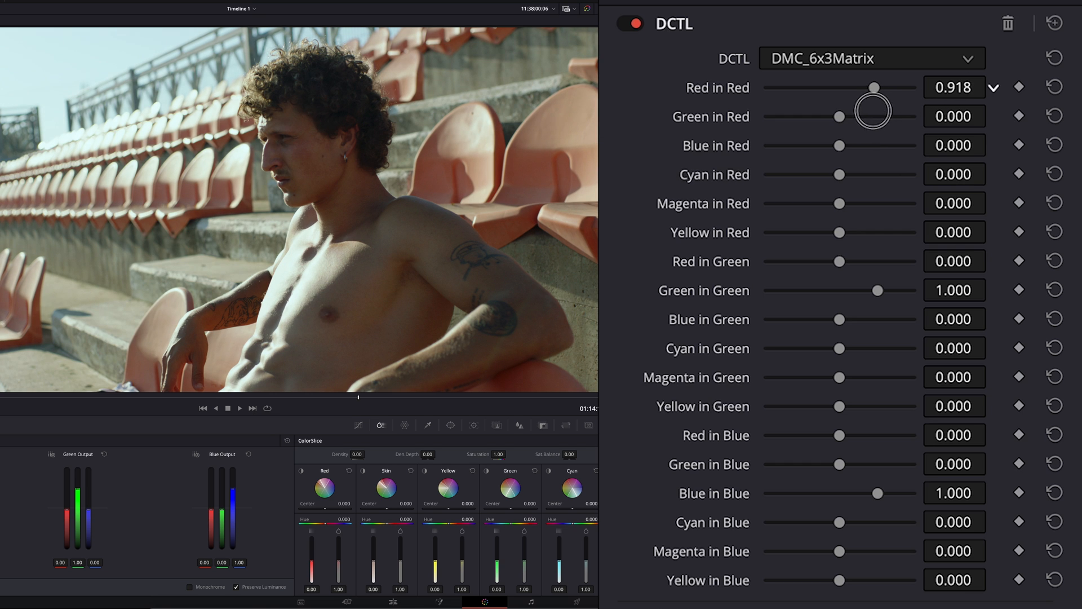
drag(873, 87, 891, 87)
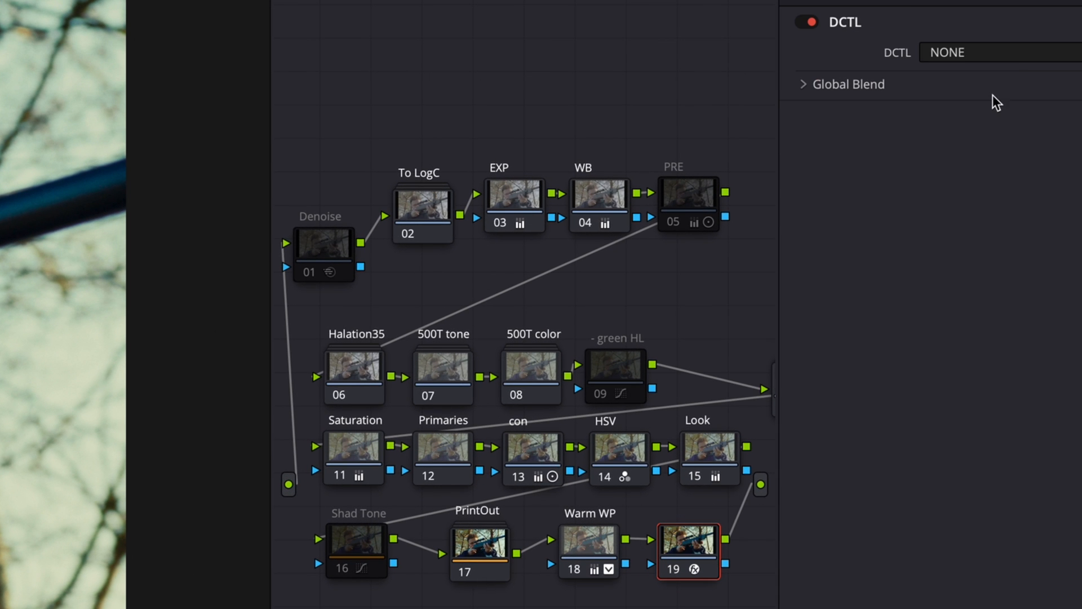
Load the Field Curvature DCTL on node 19 and raise Cats Eye to about 0.364
click(997, 52)
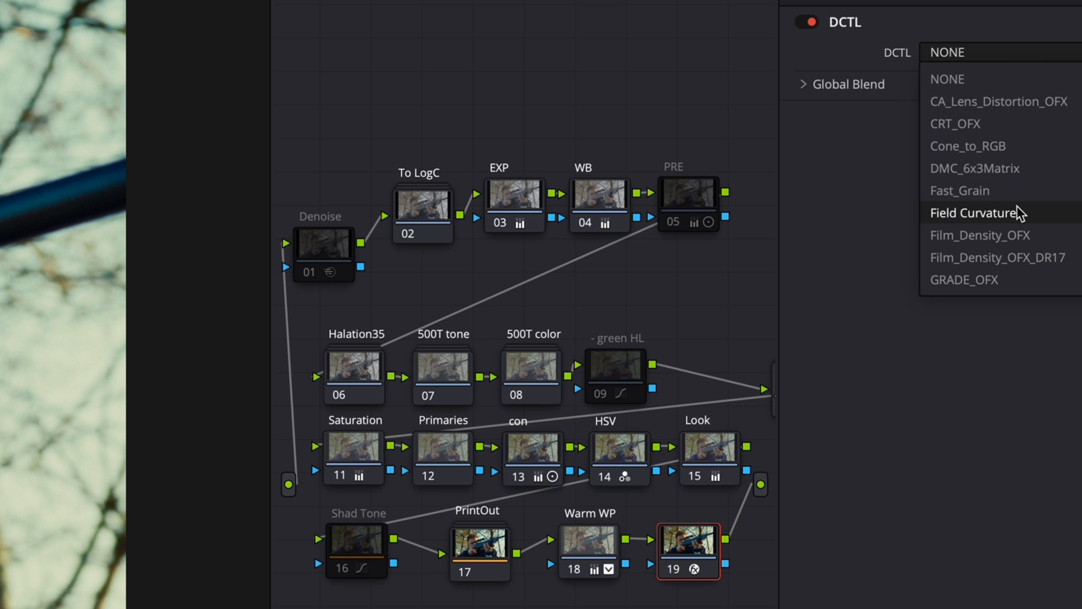
click(977, 212)
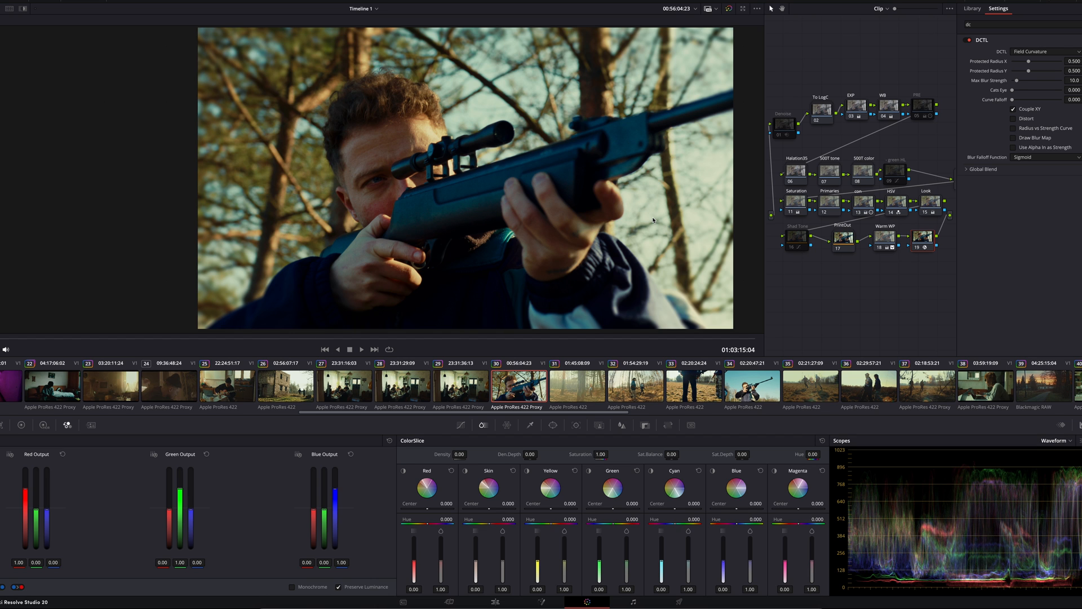
mouse_move(663, 225)
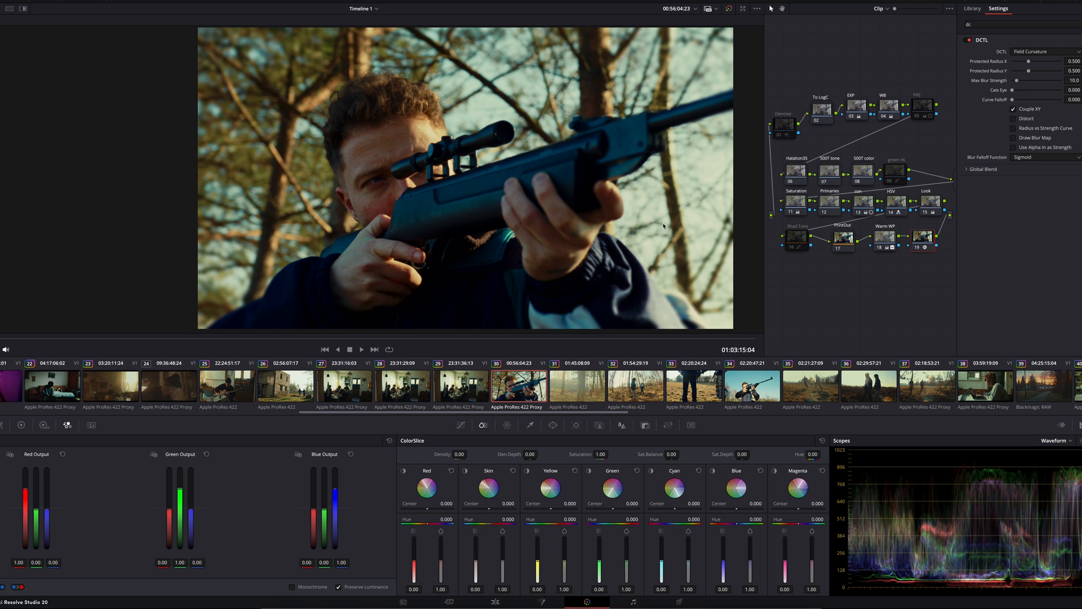
mouse_move(618, 216)
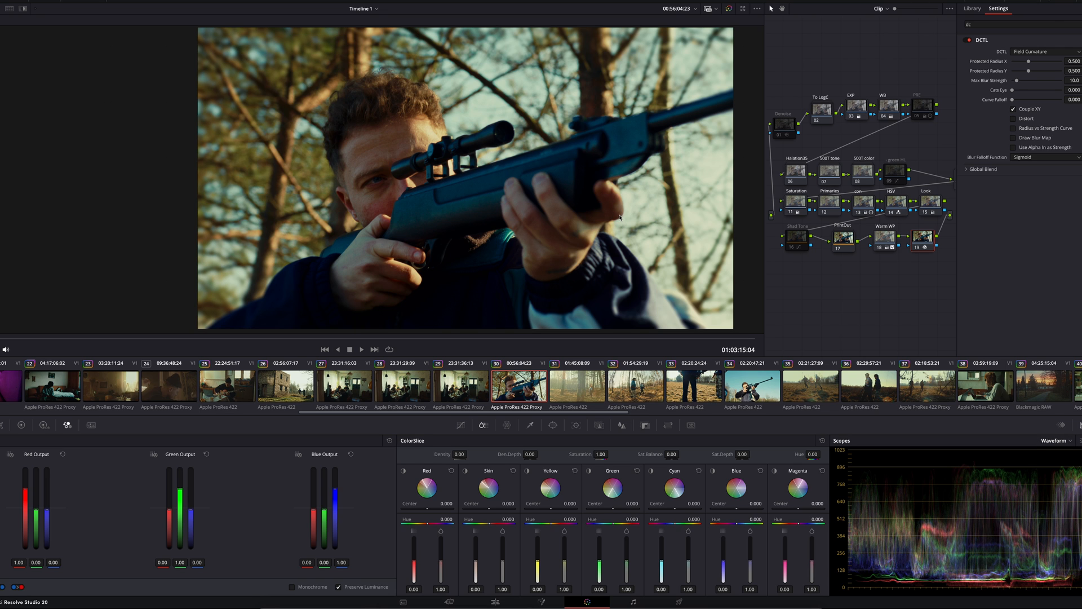
mouse_move(624, 206)
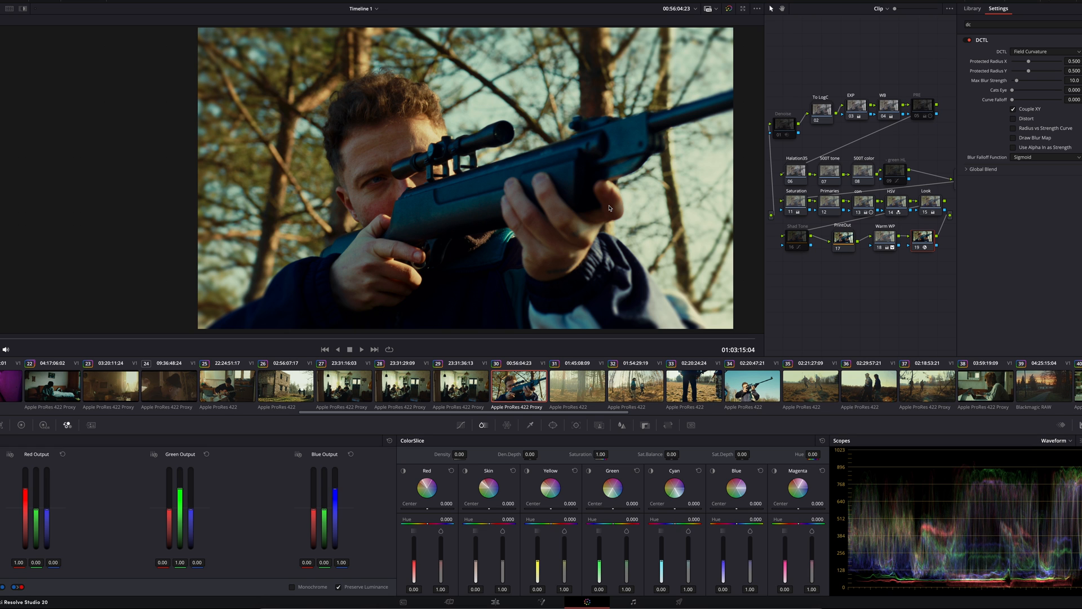
mouse_move(654, 214)
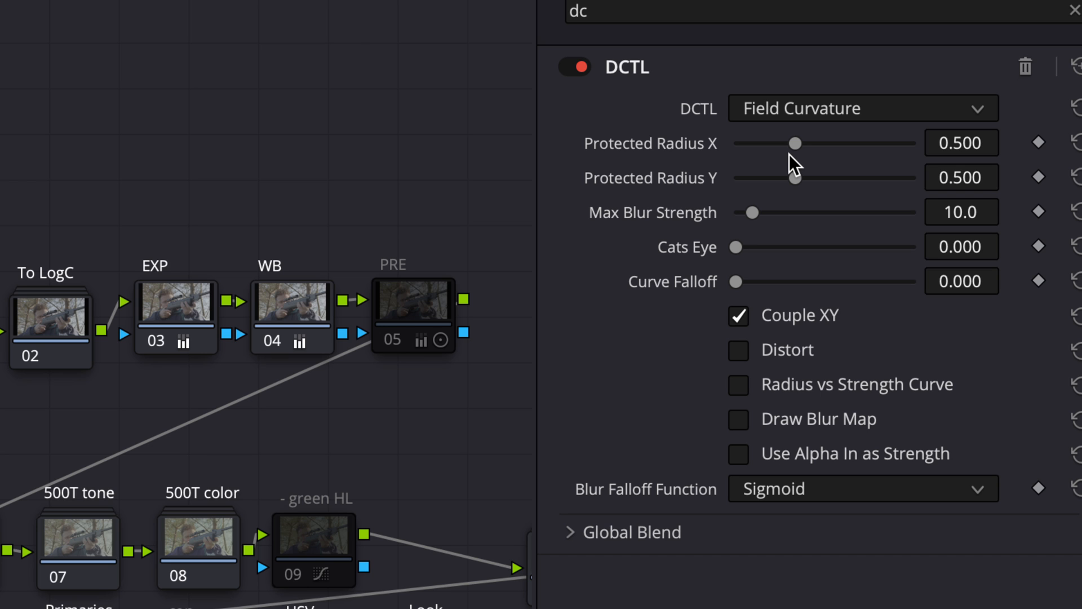
mouse_move(750, 176)
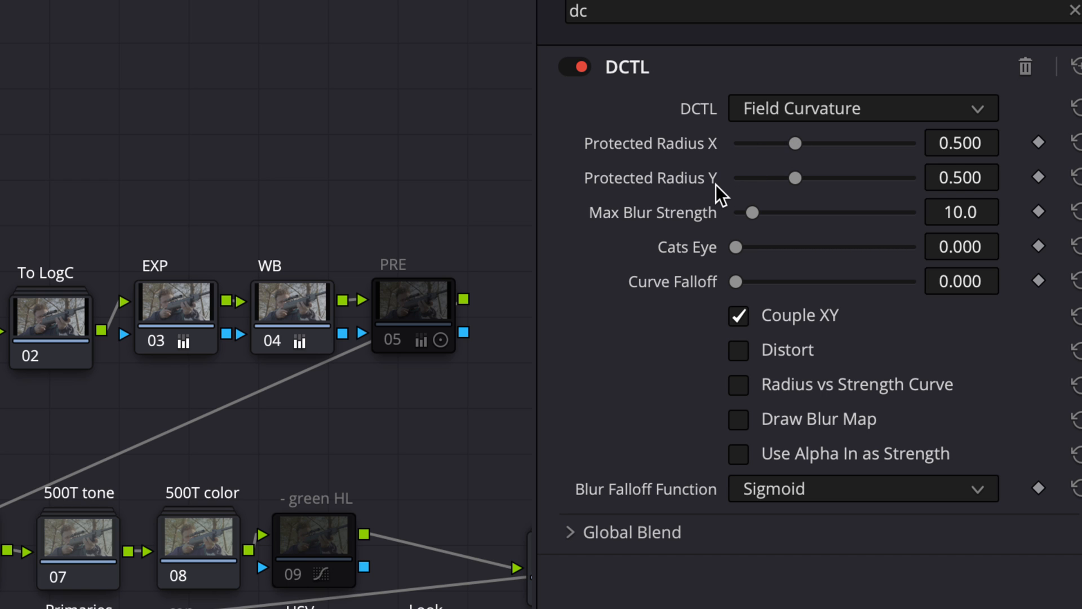
mouse_move(787, 228)
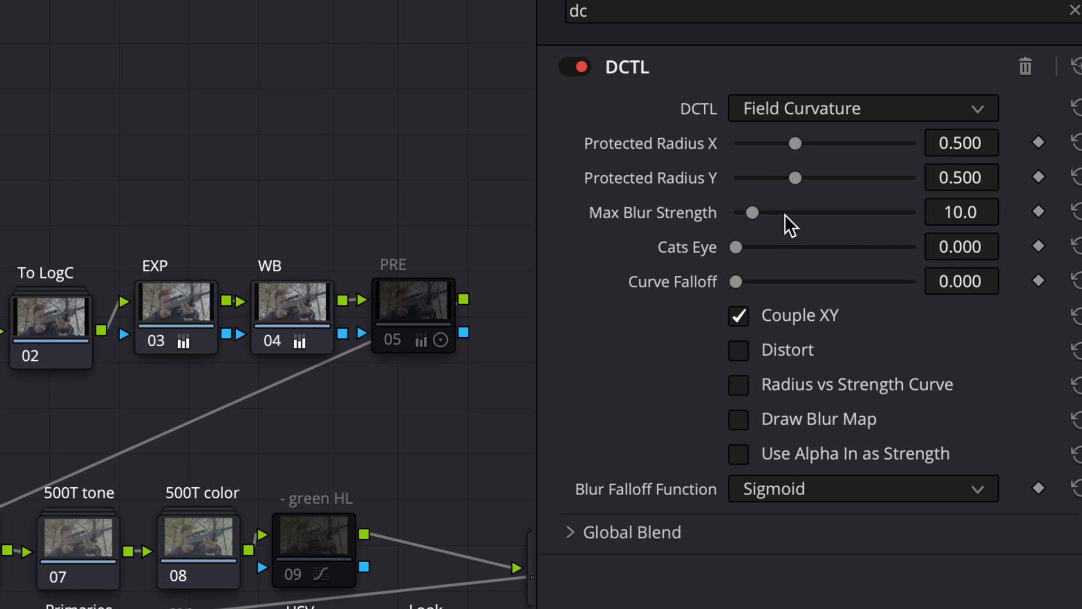
mouse_move(843, 291)
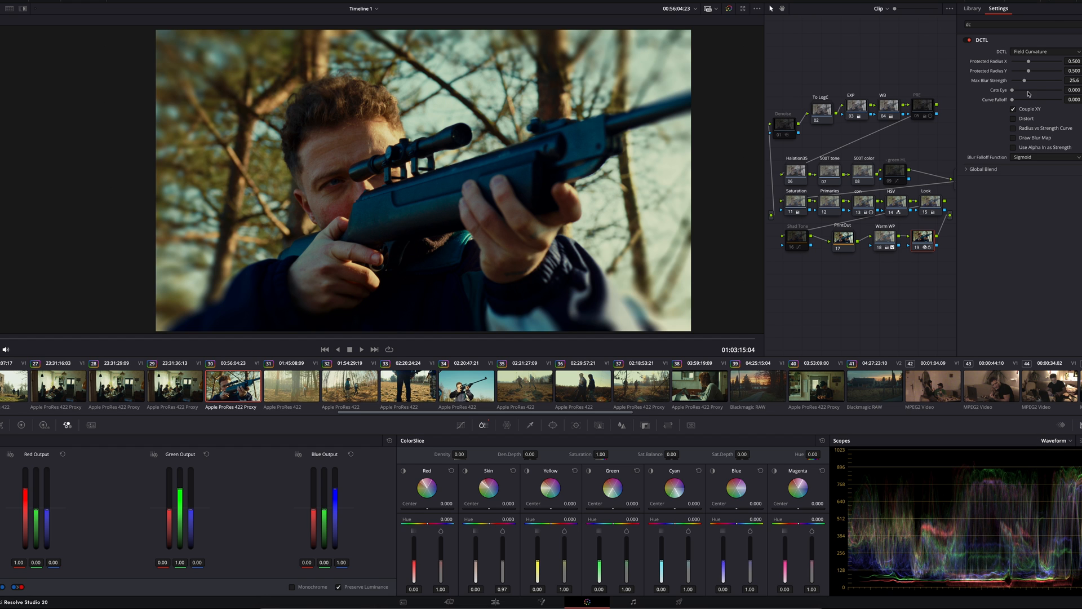
drag(1013, 89, 1035, 89)
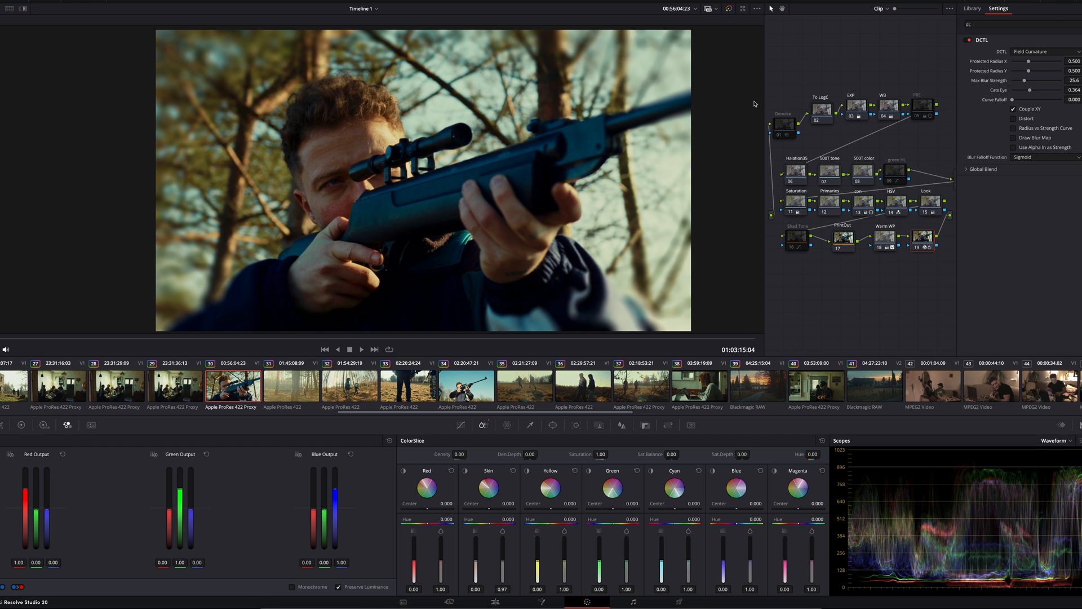
mouse_move(725, 113)
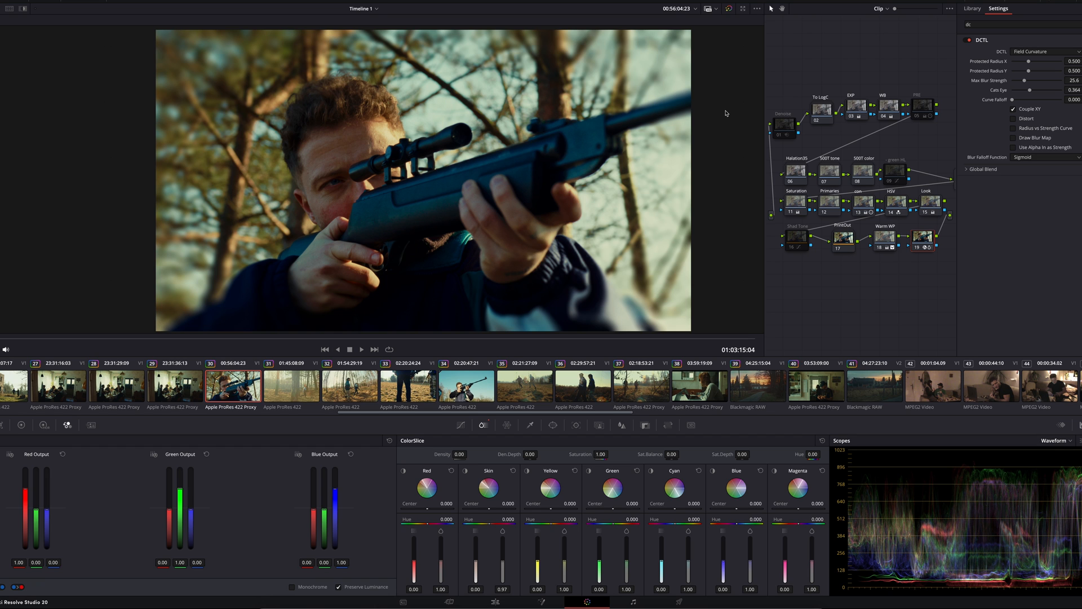
mouse_move(1015, 144)
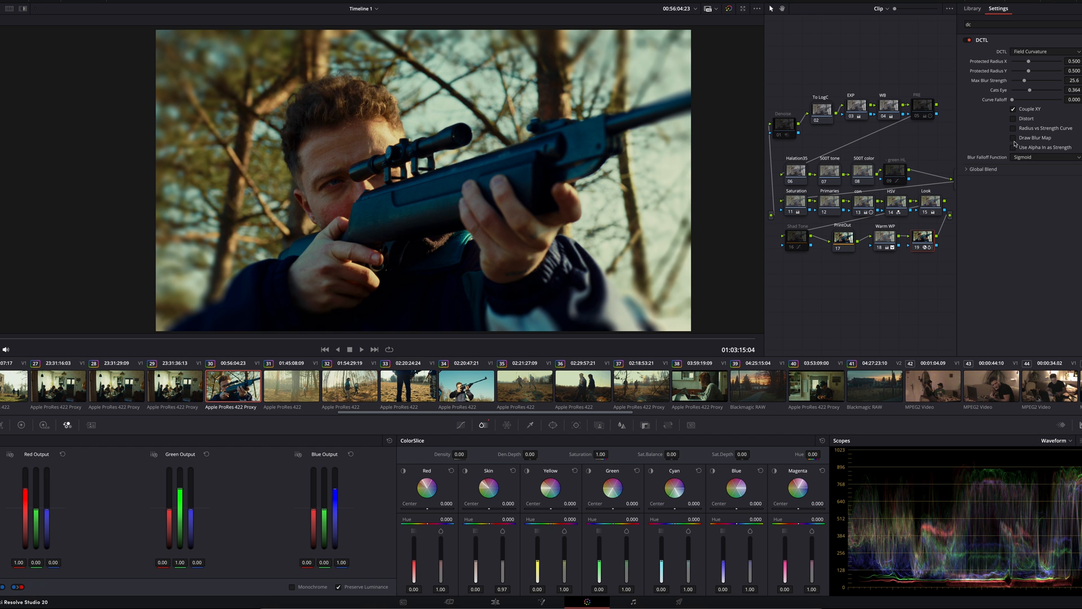
Enable Draw Blur Map so the viewer shows the soft oval blur mask
click(1012, 138)
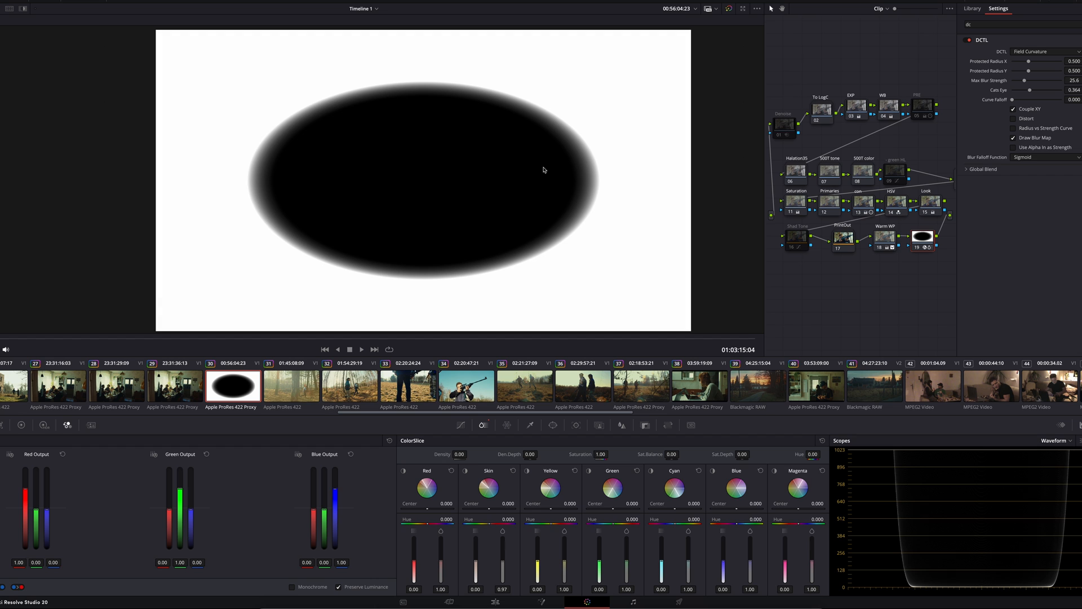
mouse_move(1027, 103)
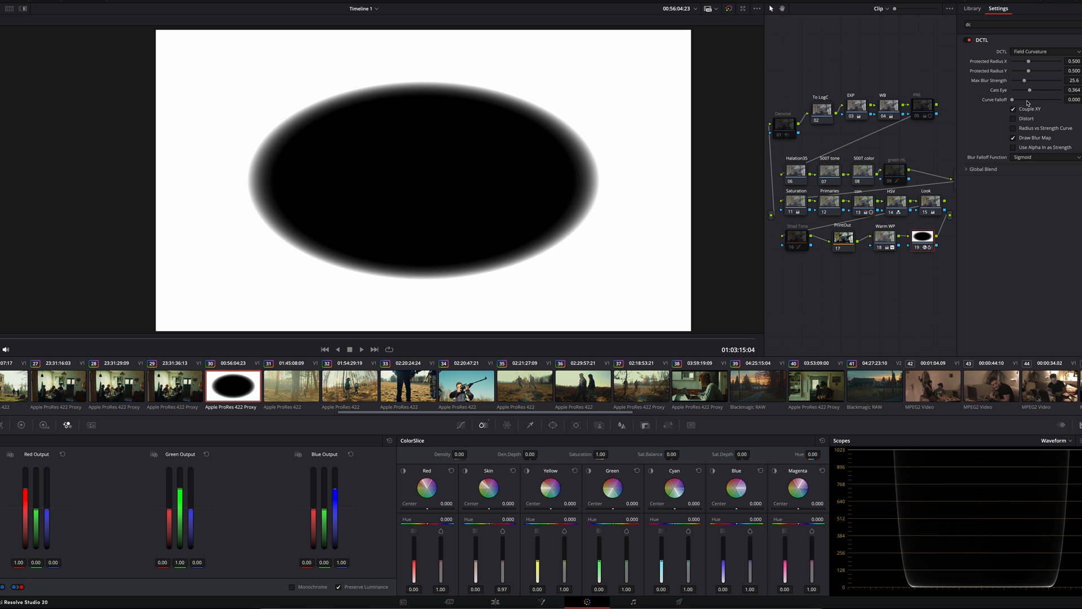
mouse_move(1038, 106)
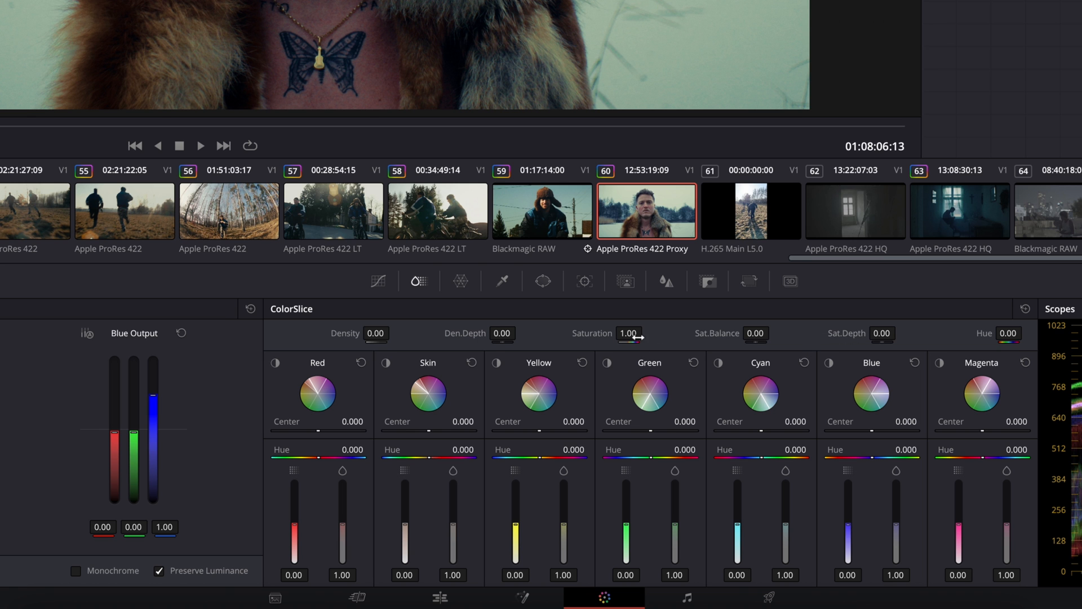
mouse_move(488, 348)
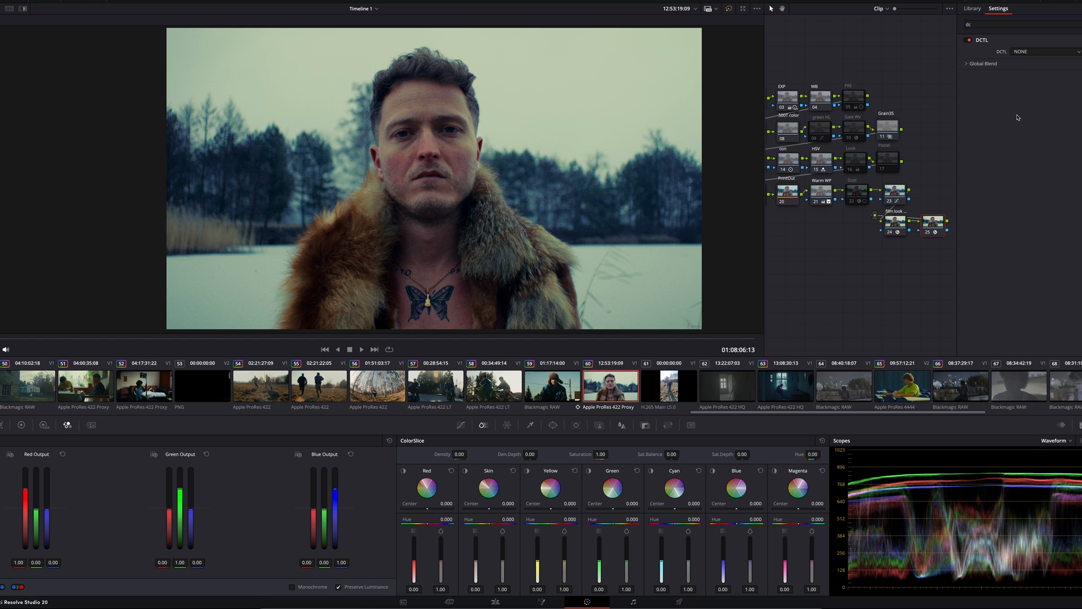
Apply Film_Density_OFX_DR17 and sweep Film Density from about 0.74 to 2.0 and back
click(1044, 51)
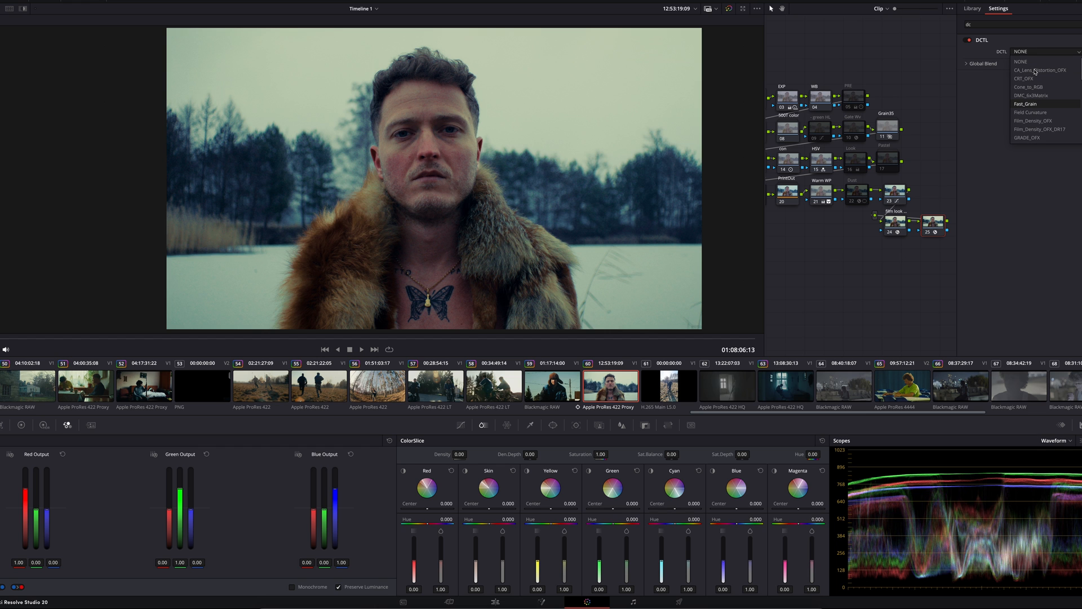
click(1039, 129)
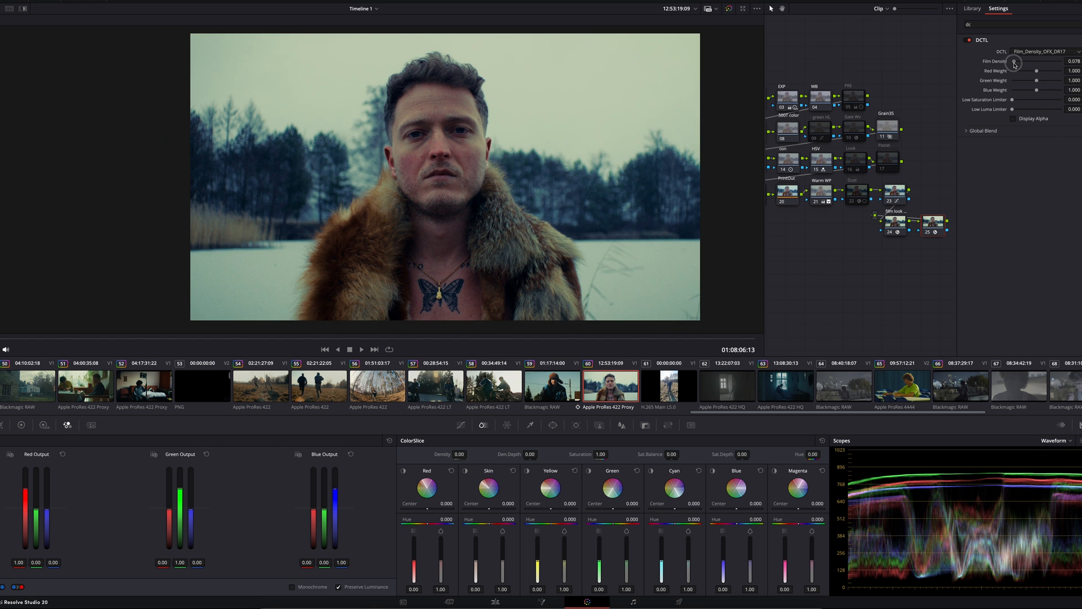
drag(1015, 61, 1049, 61)
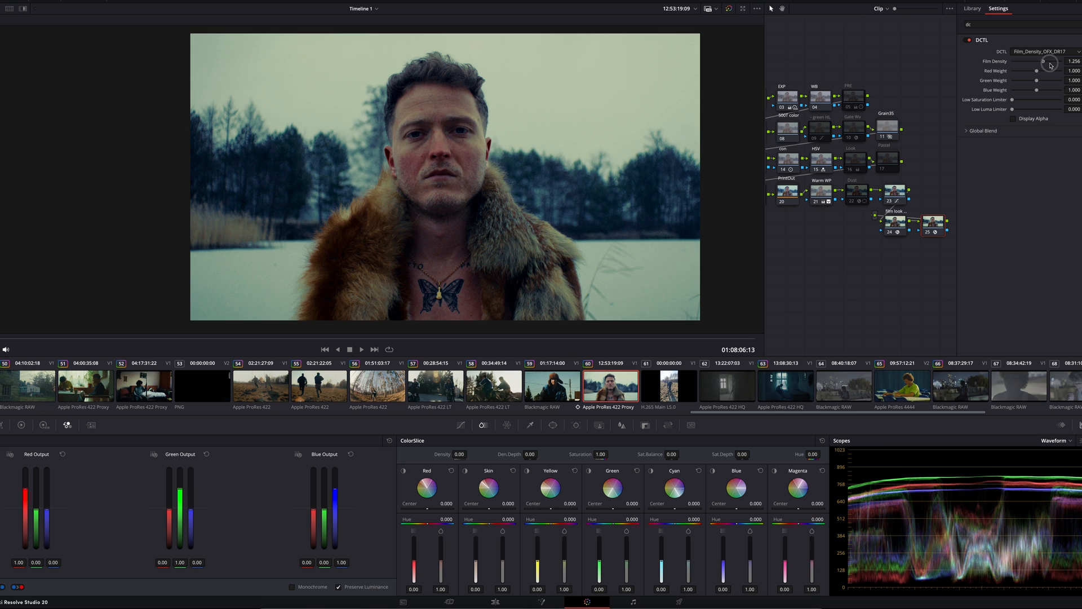
drag(1042, 61, 1030, 61)
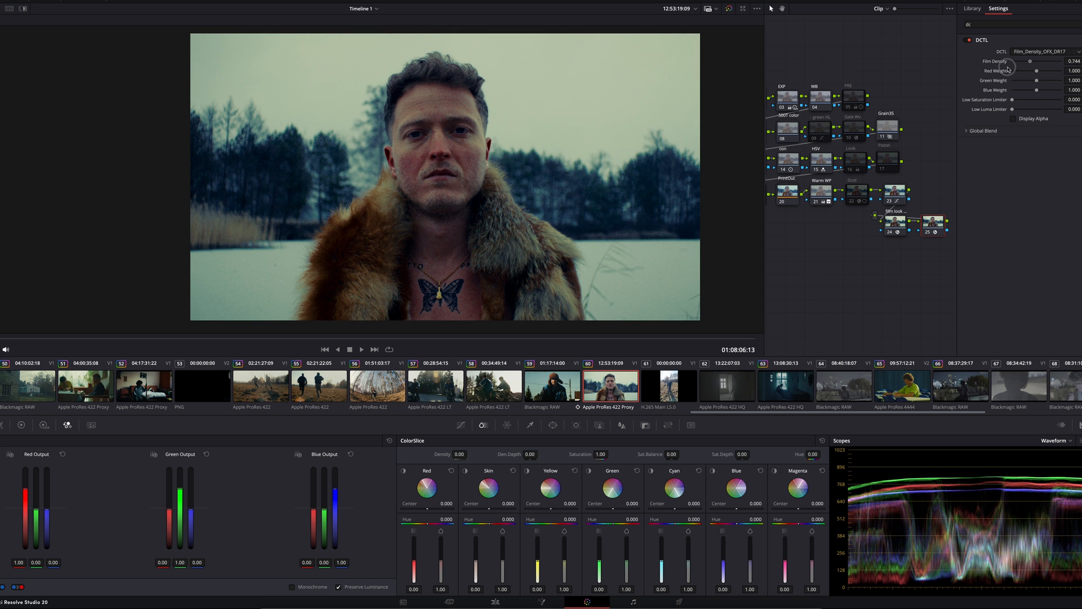
drag(1031, 62, 1061, 61)
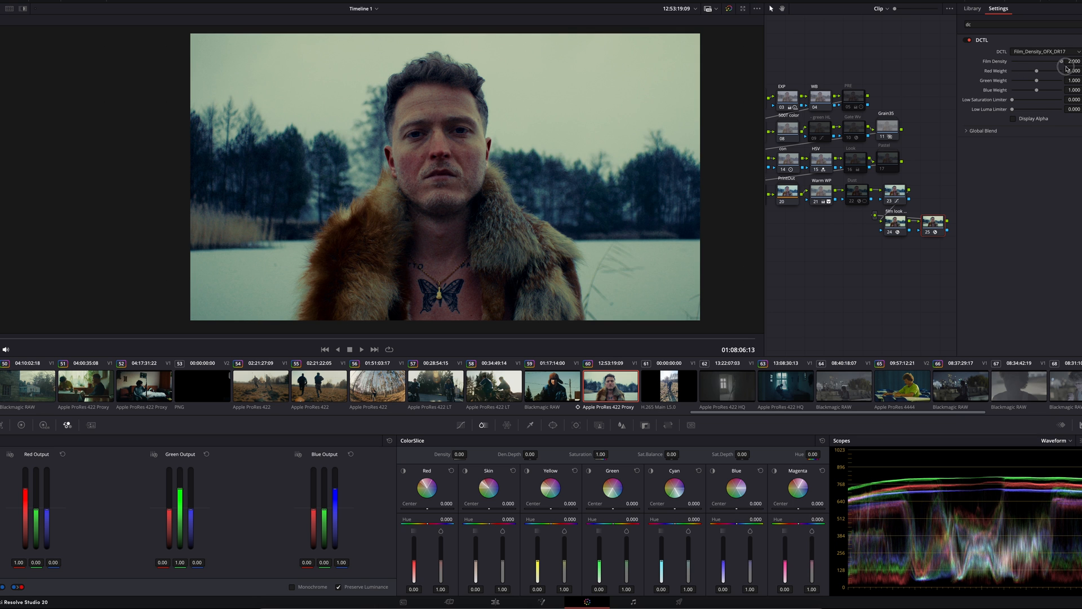
drag(1063, 61, 1049, 68)
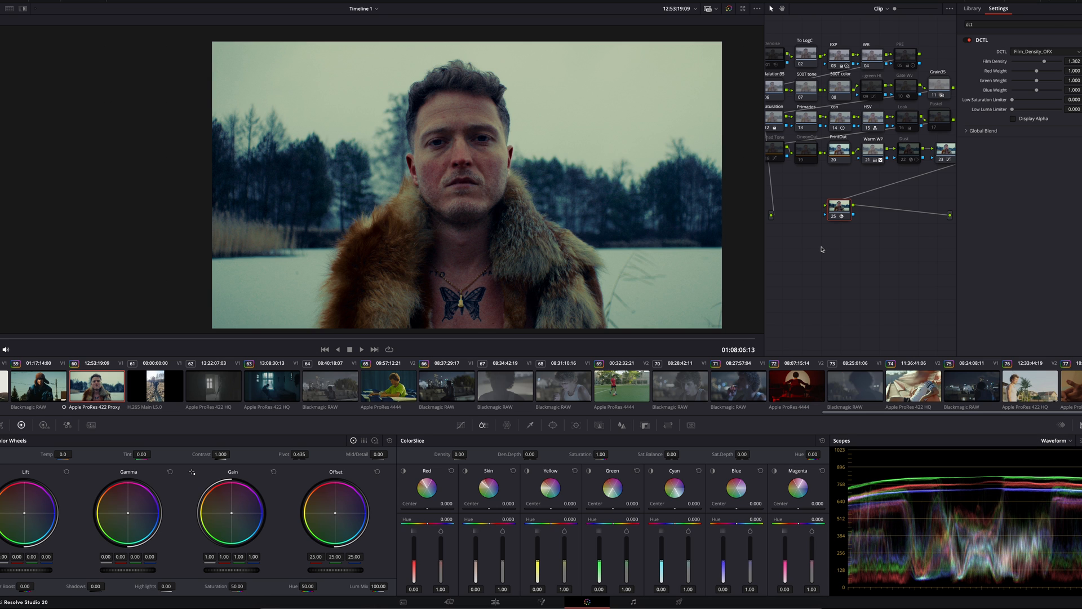
mouse_move(880, 253)
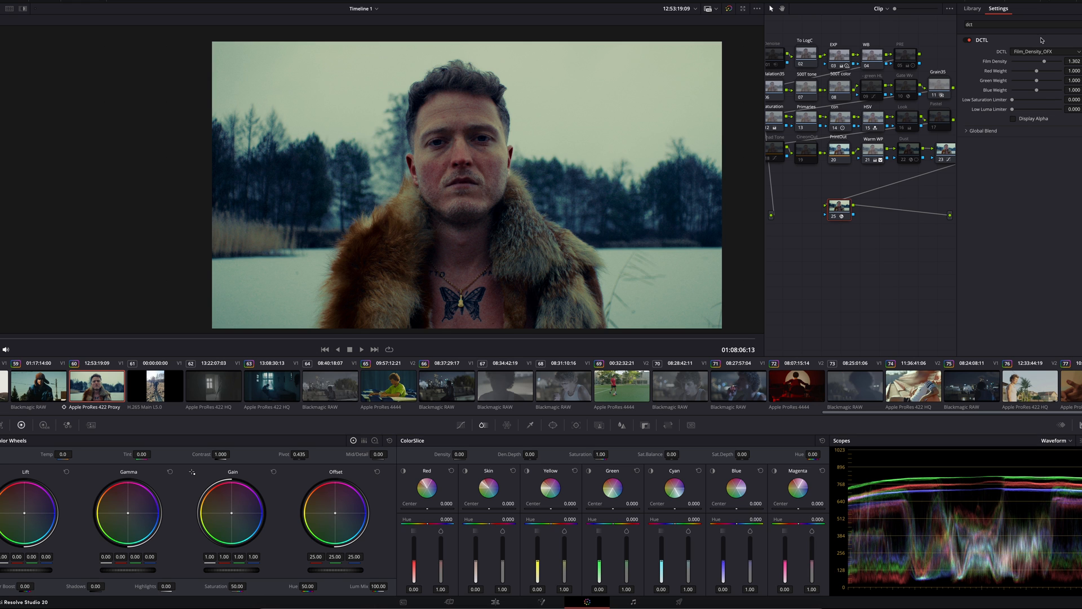
Set Film Density to 1.271, red weight to 1.147 and green weight to 0.992
drag(1038, 61, 1031, 62)
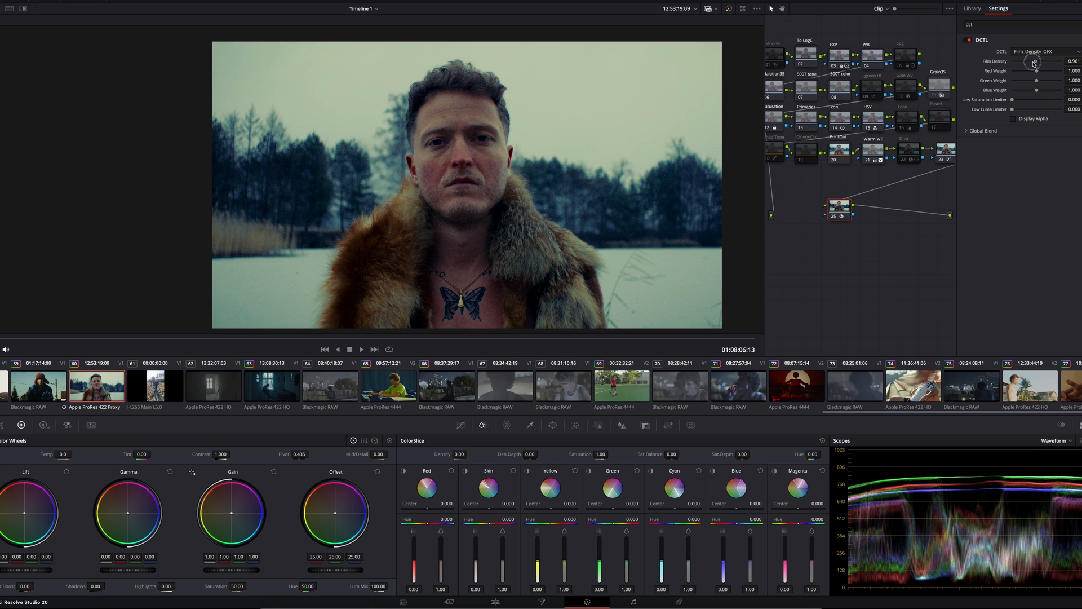
drag(1034, 62, 1041, 61)
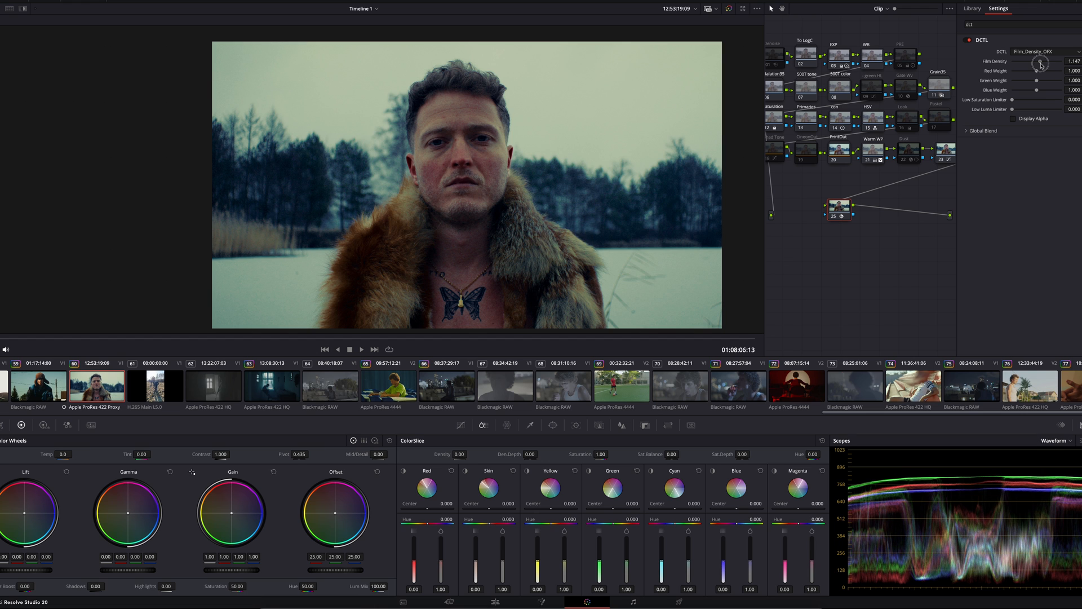
drag(1042, 61, 1046, 61)
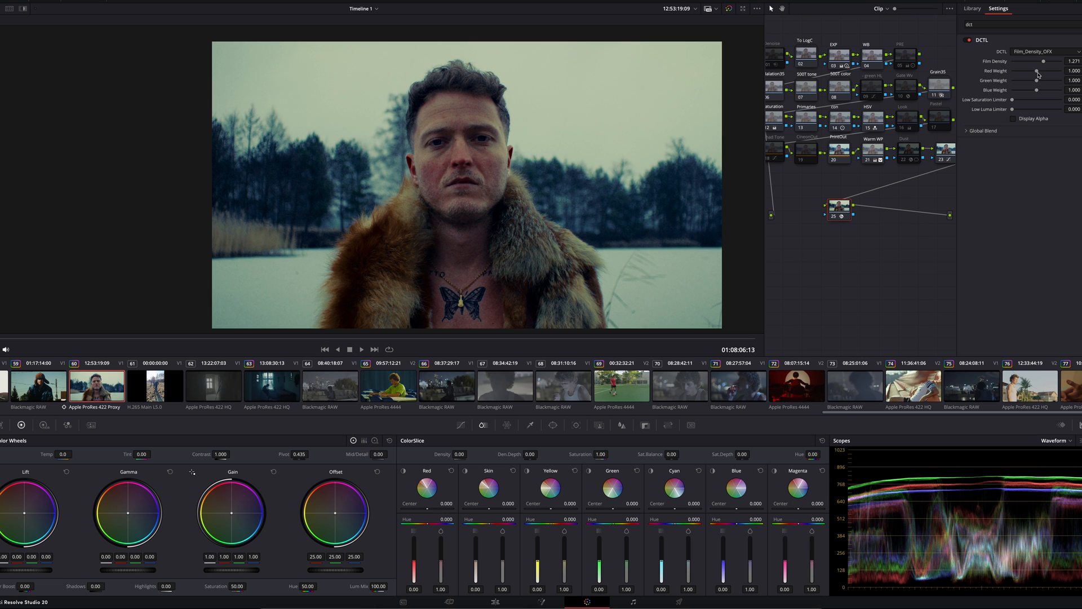
drag(1037, 70, 1023, 75)
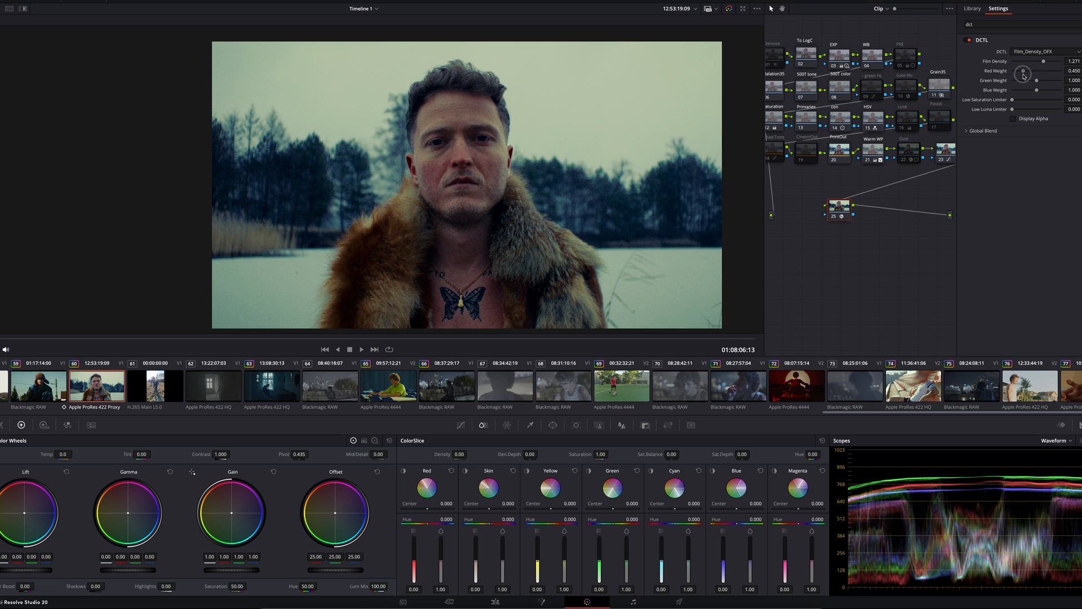
drag(1024, 71, 1032, 74)
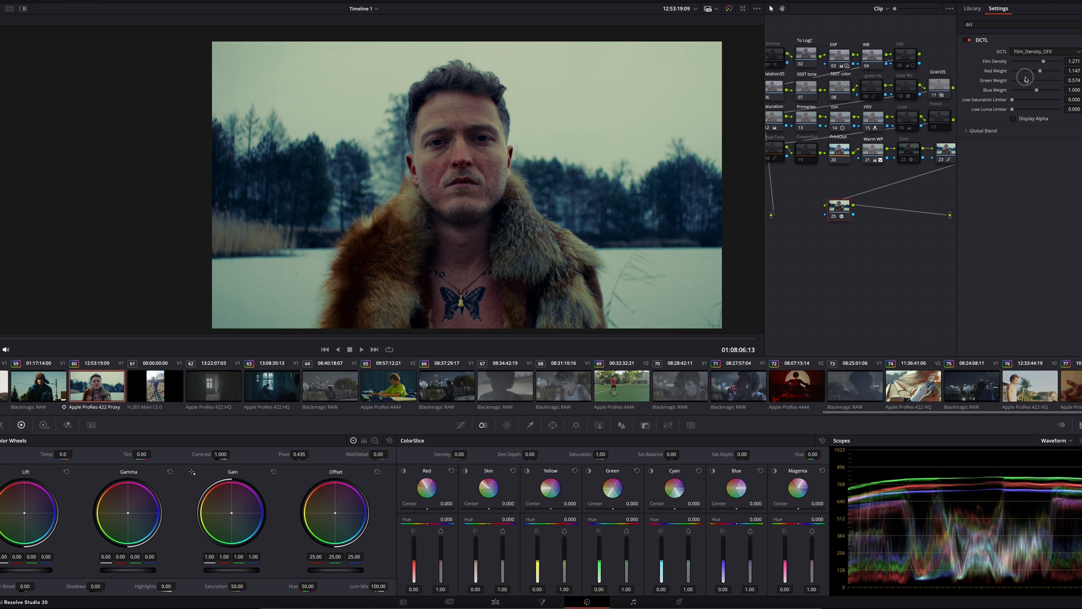
drag(1024, 80, 1034, 80)
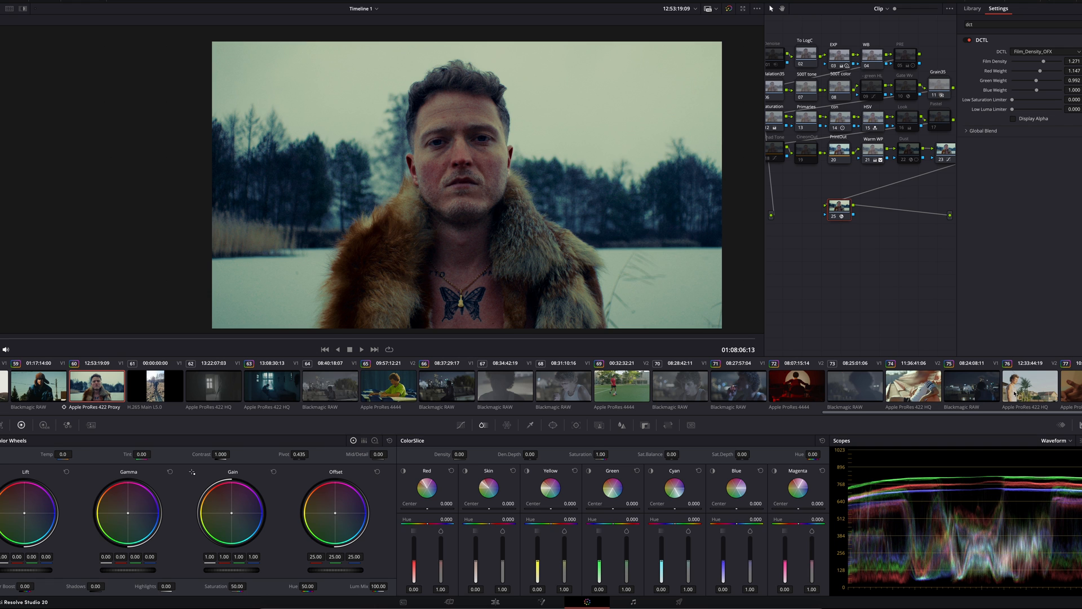
mouse_move(1015, 394)
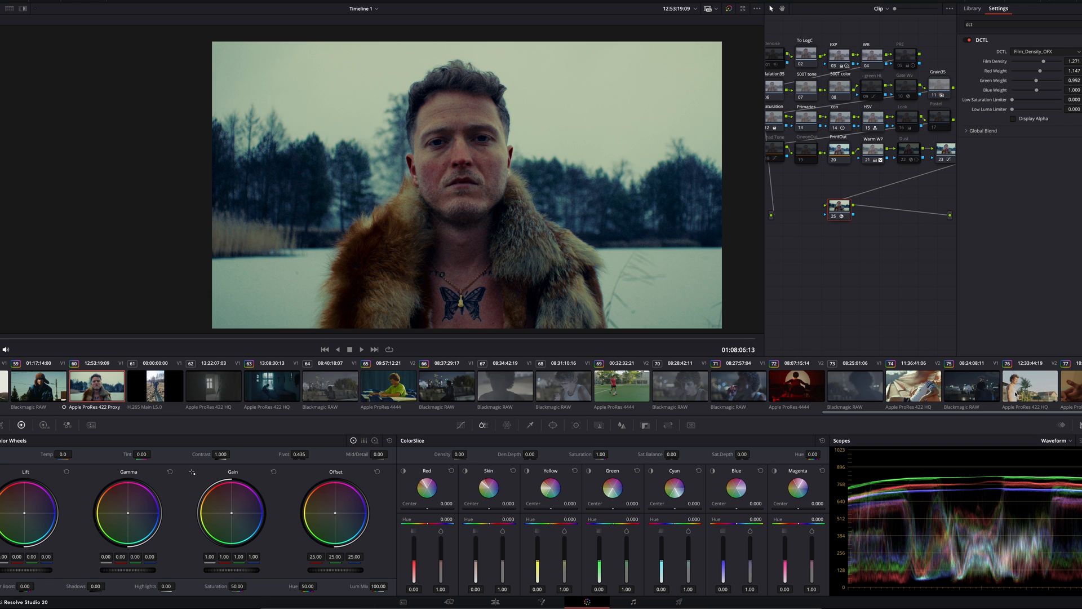
click(1028, 384)
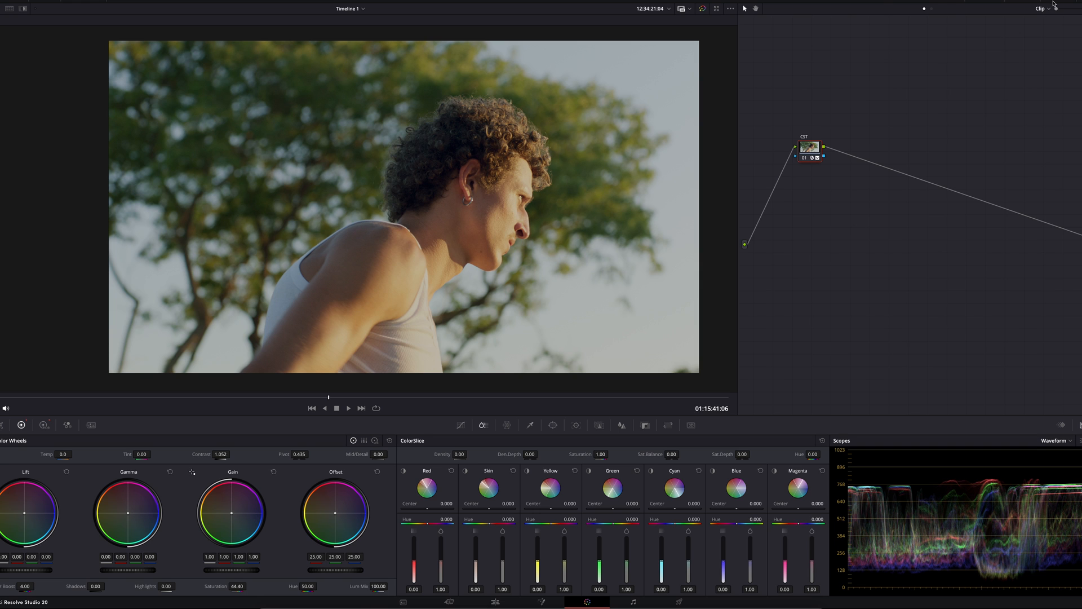
Switch to the curly-haired man's clip, add serial nodes 02–04, and select node 03
click(998, 9)
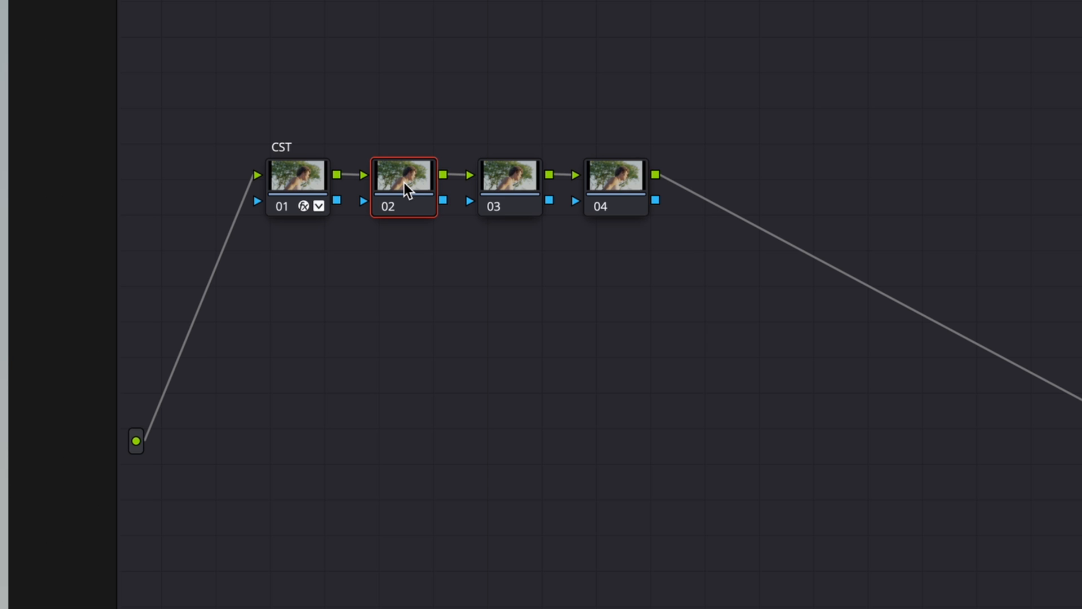
click(510, 176)
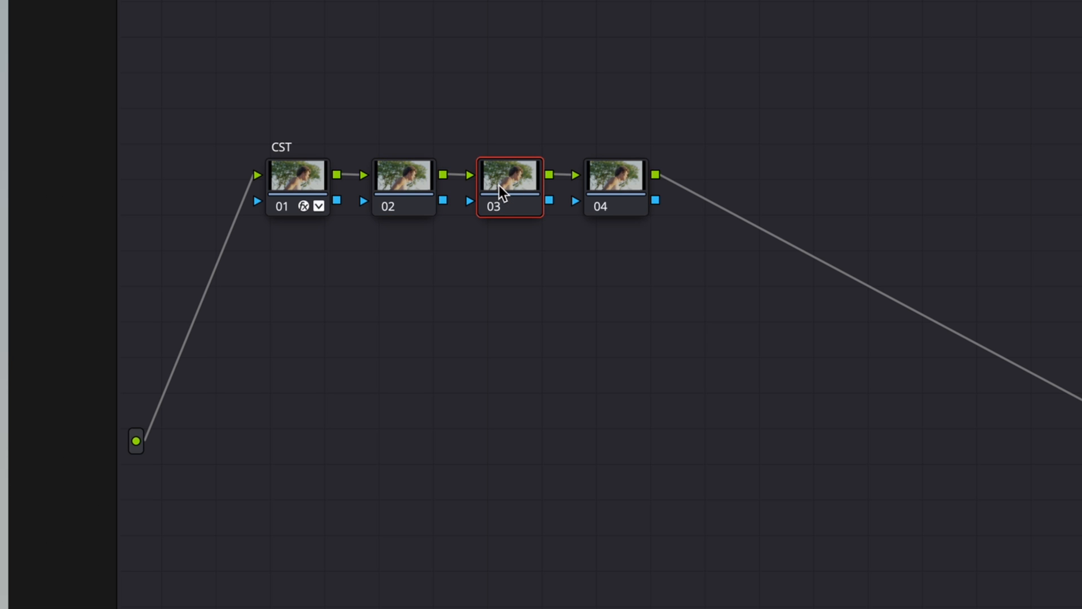
mouse_move(517, 182)
text(c)
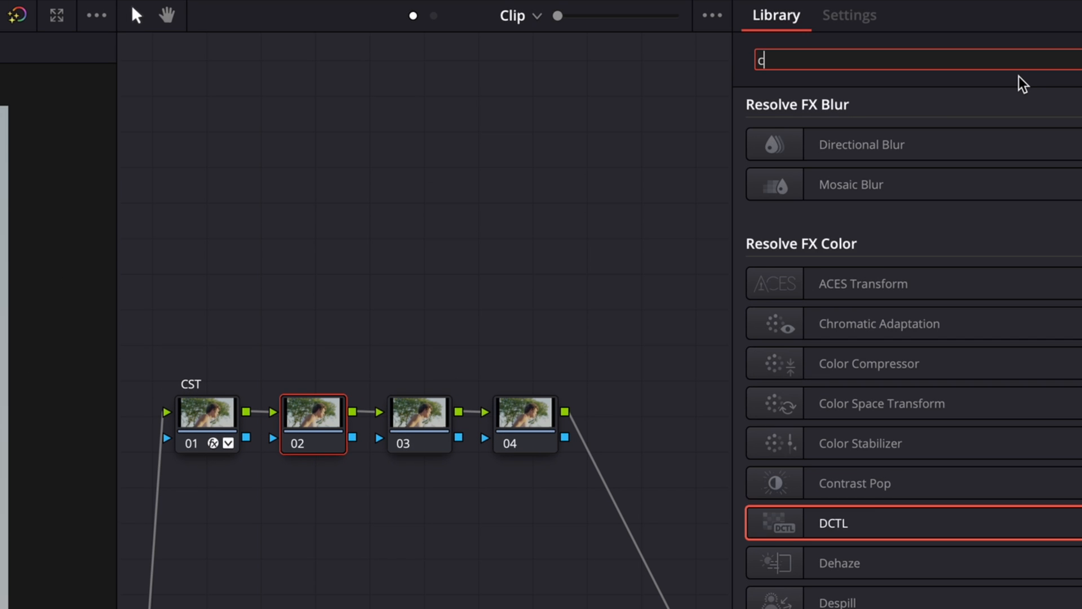
Put a Color Space Transform on node 02 with Rec.709 input and output, then browse output gamma
text(olo)
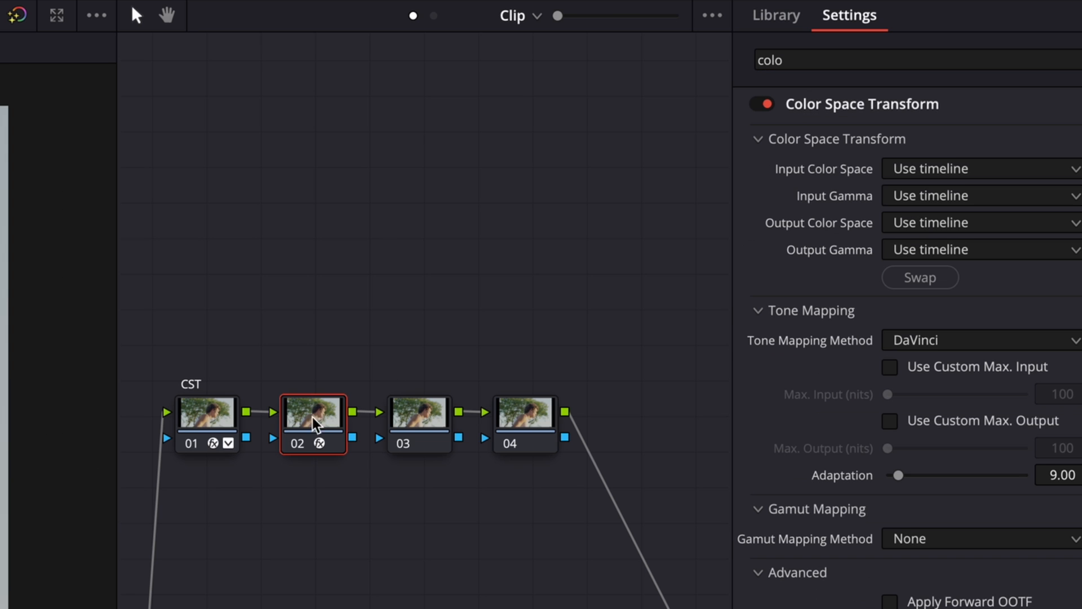
click(980, 169)
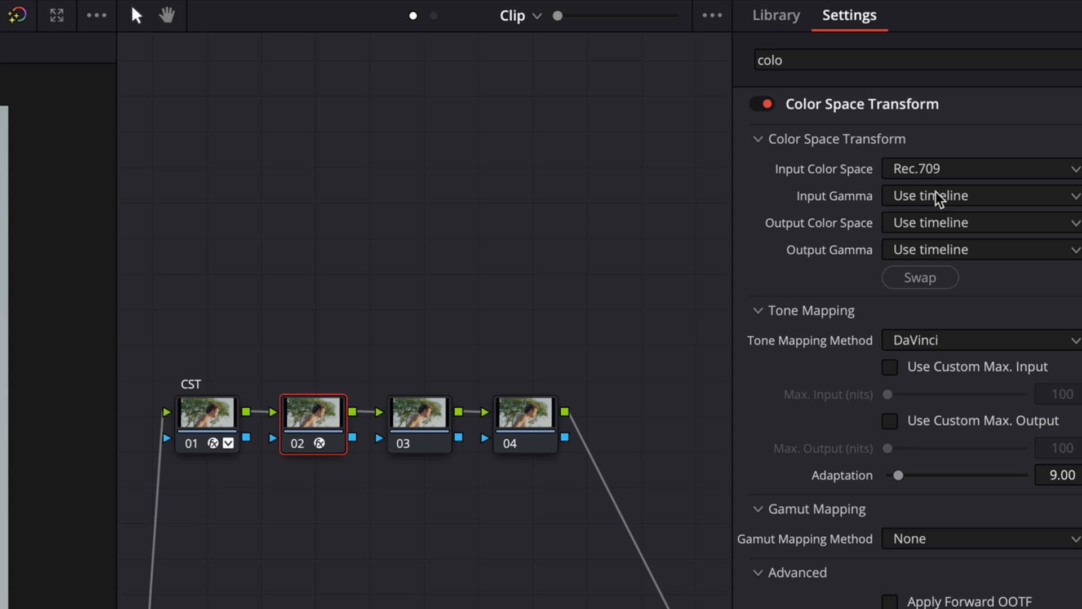
click(980, 195)
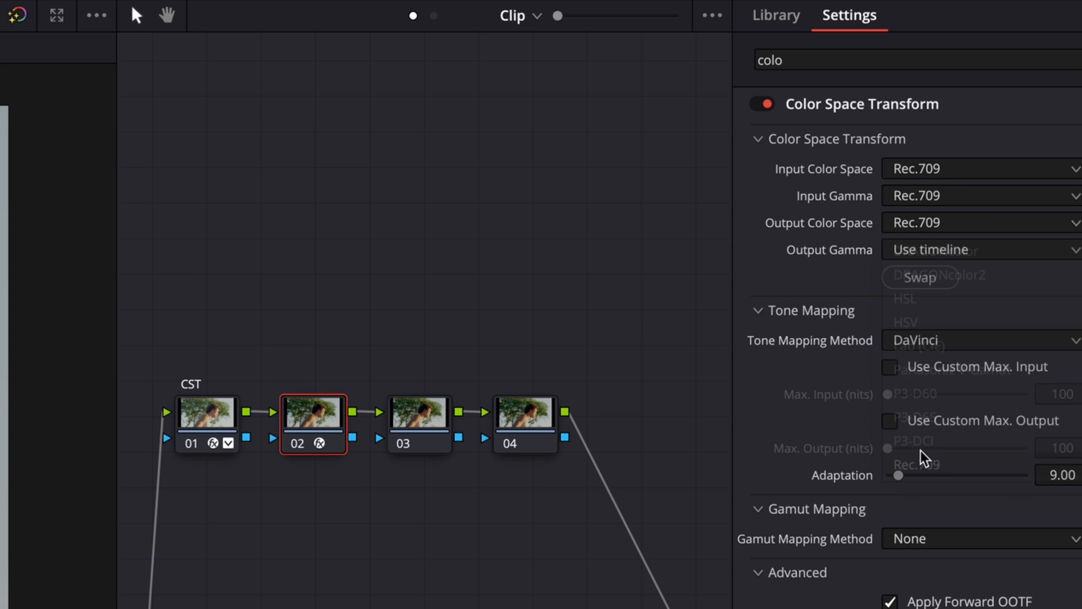
click(980, 250)
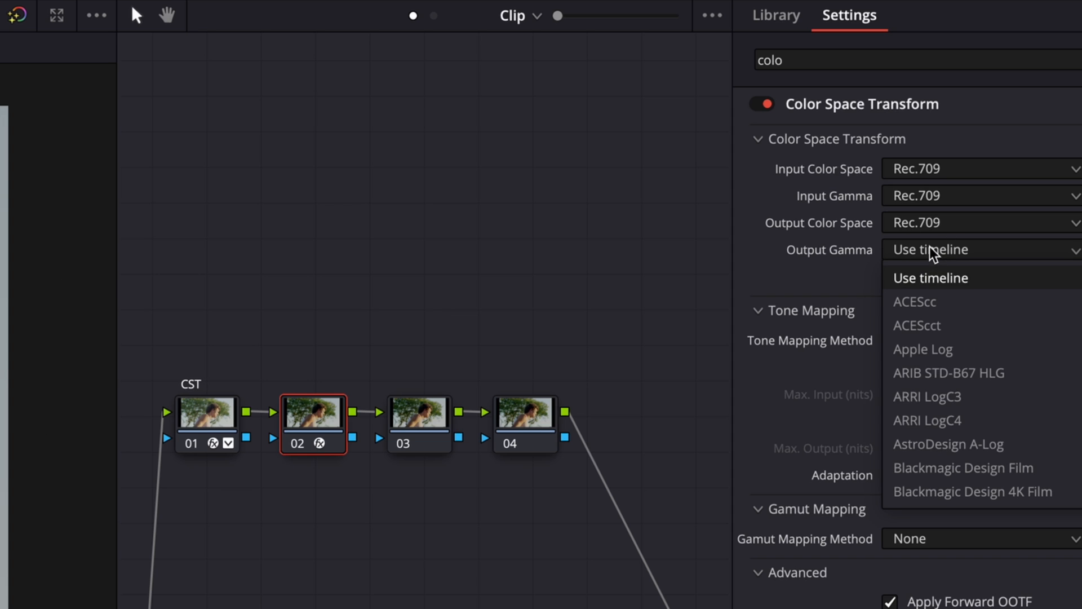
scroll(down, 3)
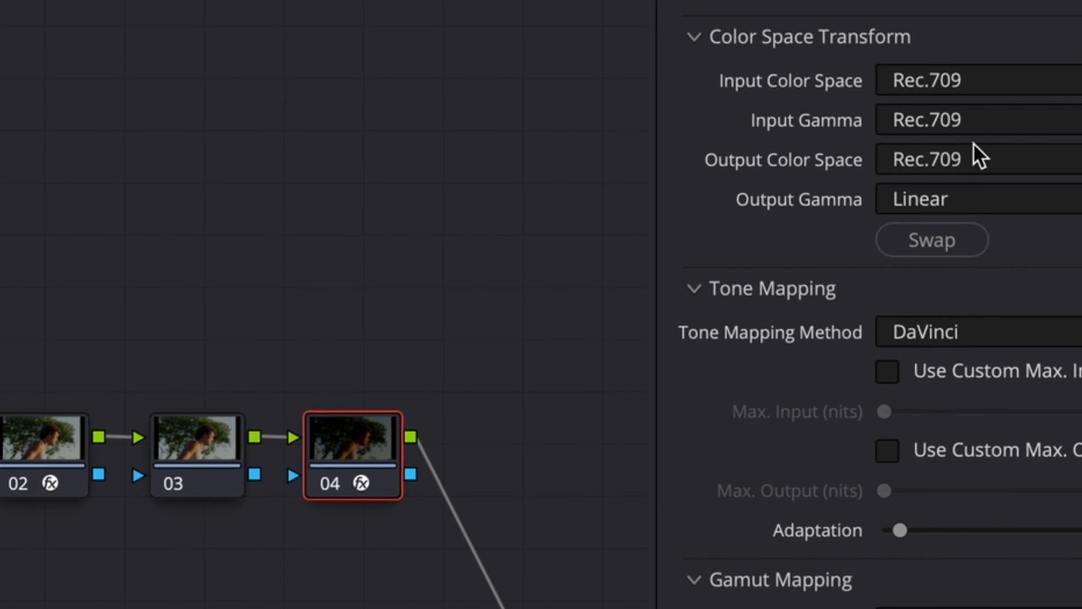
Copy the CST to node 04 with Swap, and label node 02 'rec709 > linear'
click(966, 119)
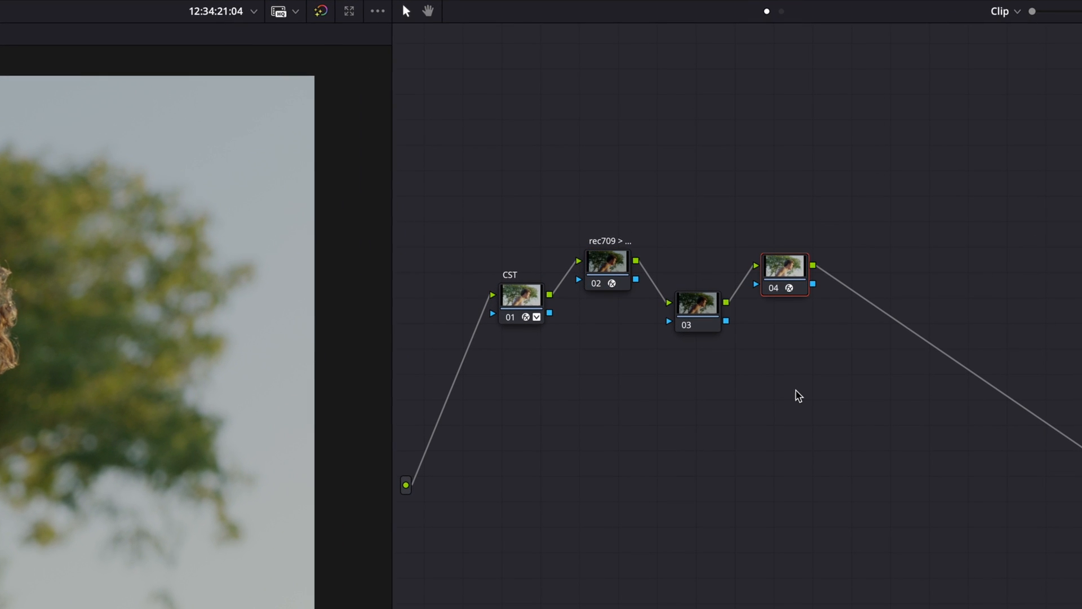
Label node 04 'linaer > r…' and load the Film_Density_OFX_DR17 DCTL on node 03
text(linaer > r...)
text(dc)
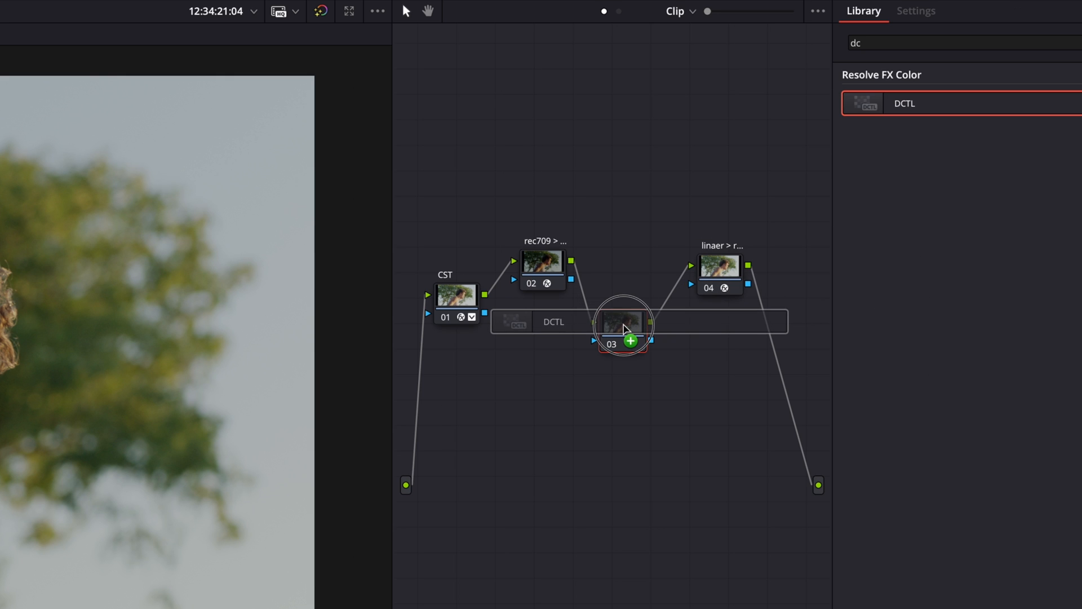
click(915, 10)
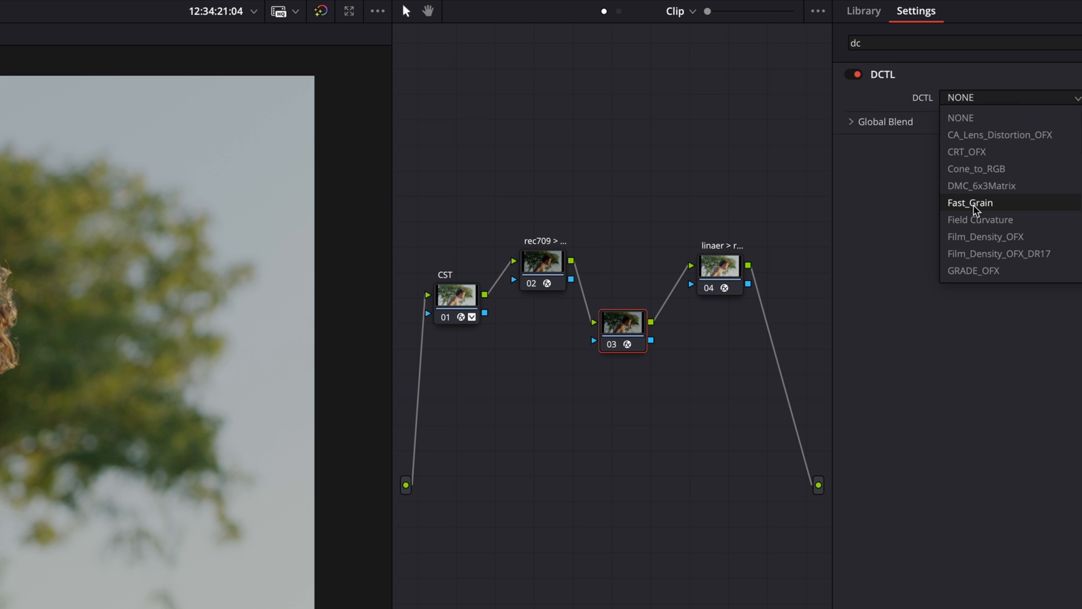
mouse_move(980, 220)
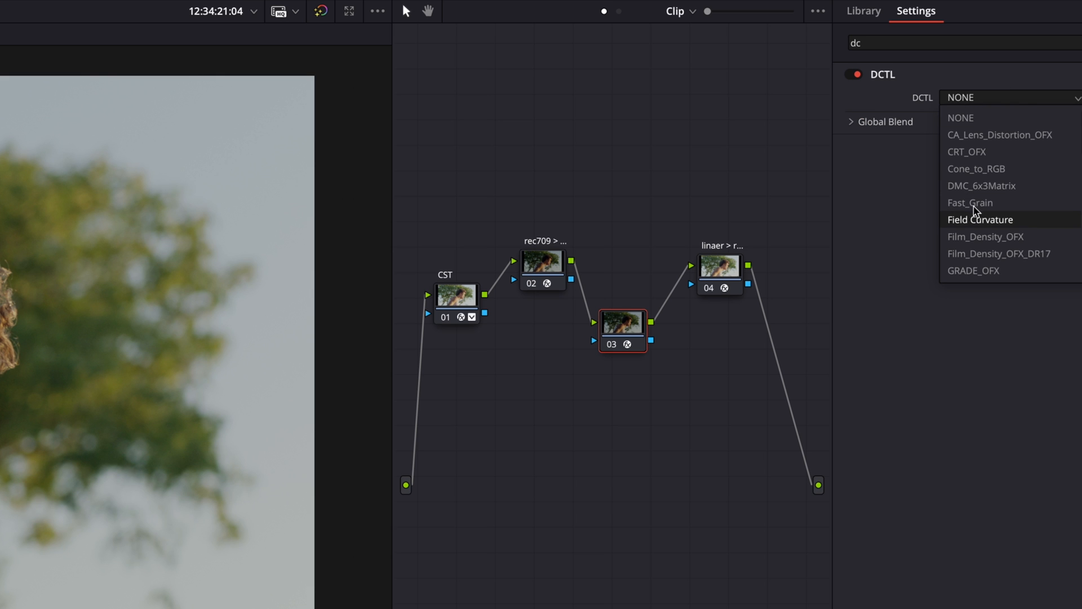
click(998, 253)
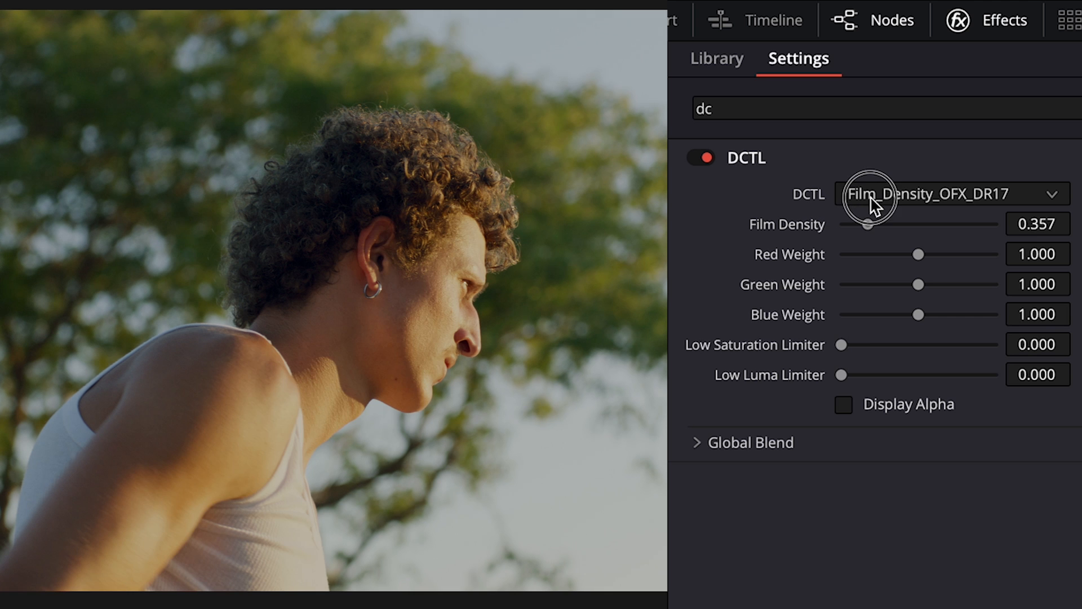
Try several Film Density strengths on node 03, settling at 1.333
drag(867, 223, 888, 224)
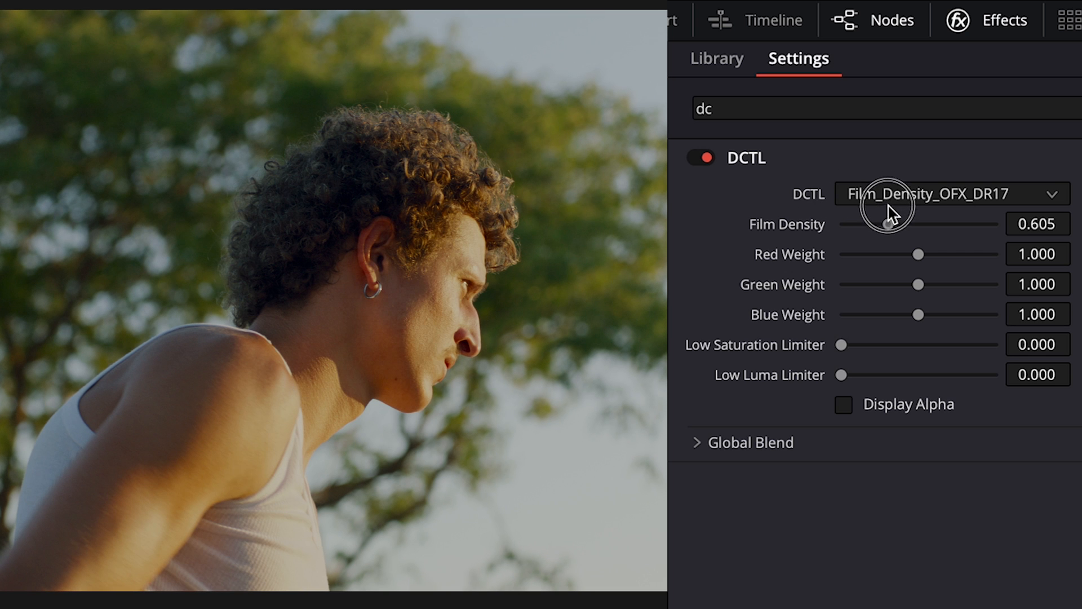
drag(889, 225, 843, 225)
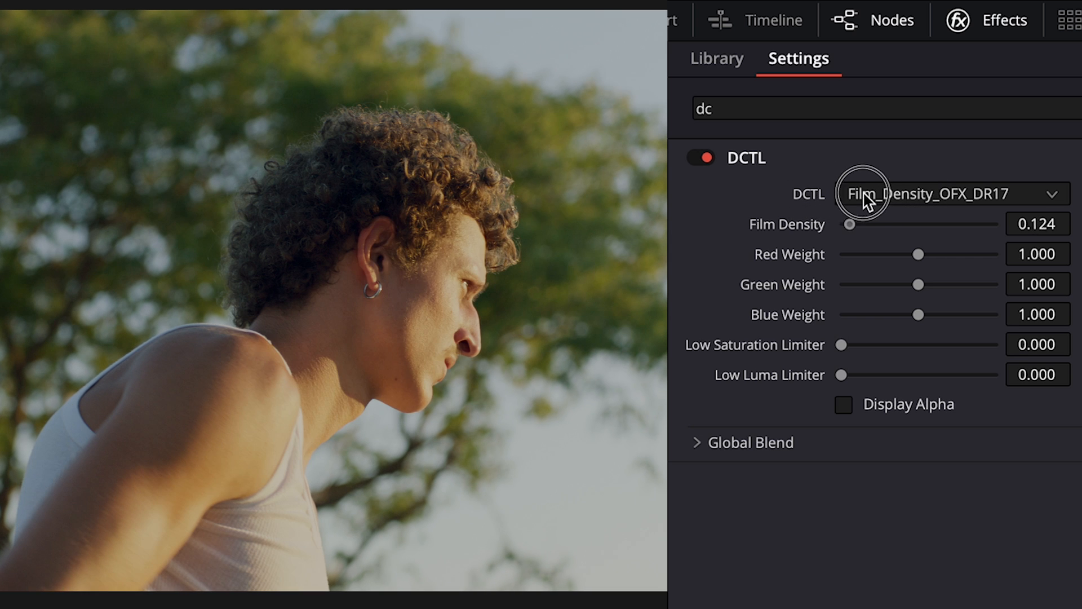
drag(849, 225, 909, 224)
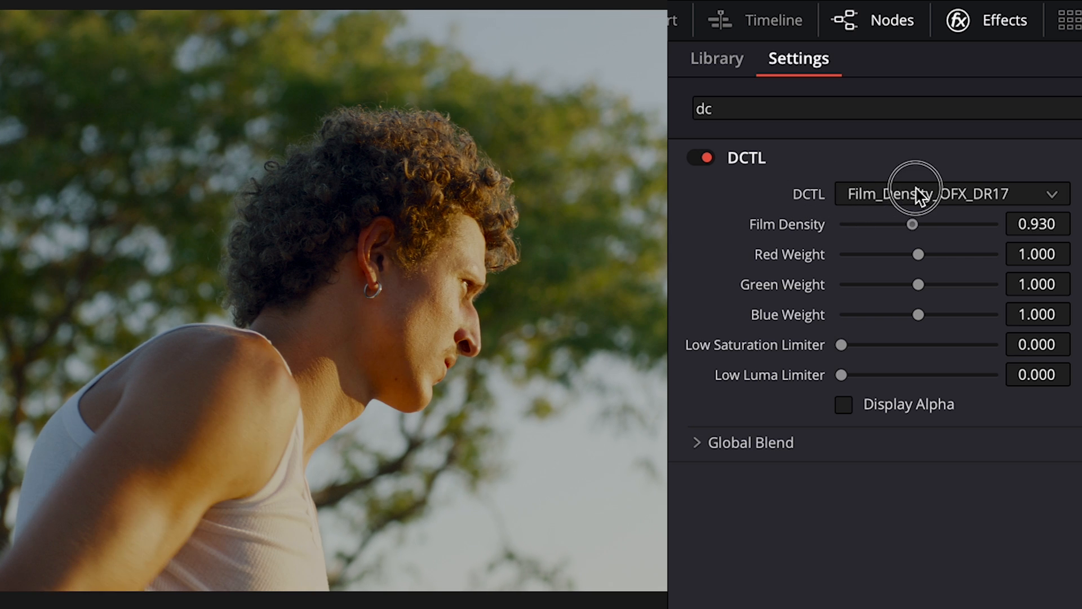
drag(910, 224, 935, 223)
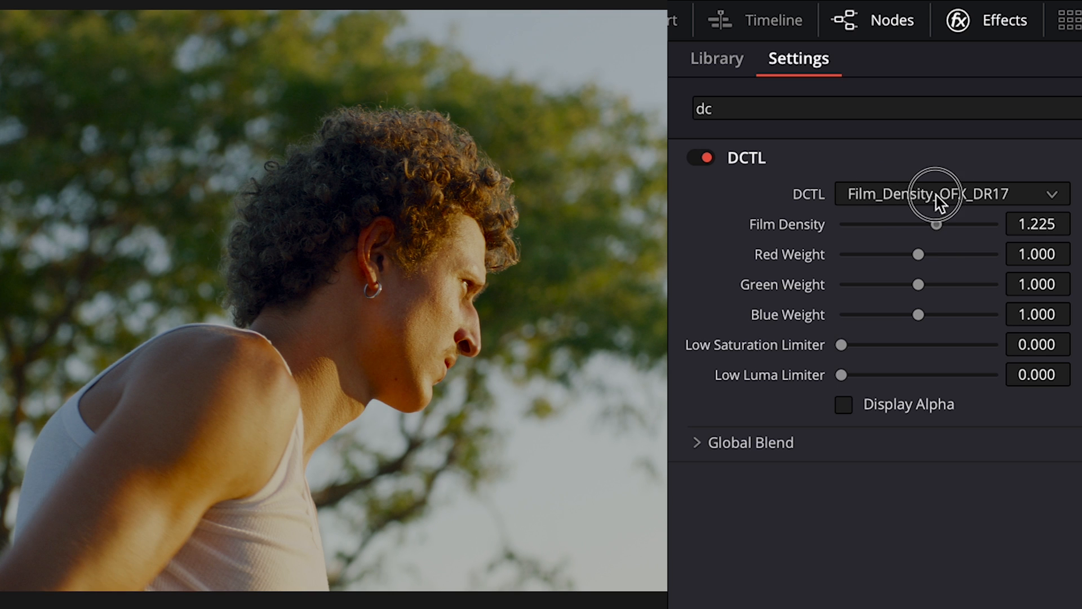
drag(937, 227, 944, 224)
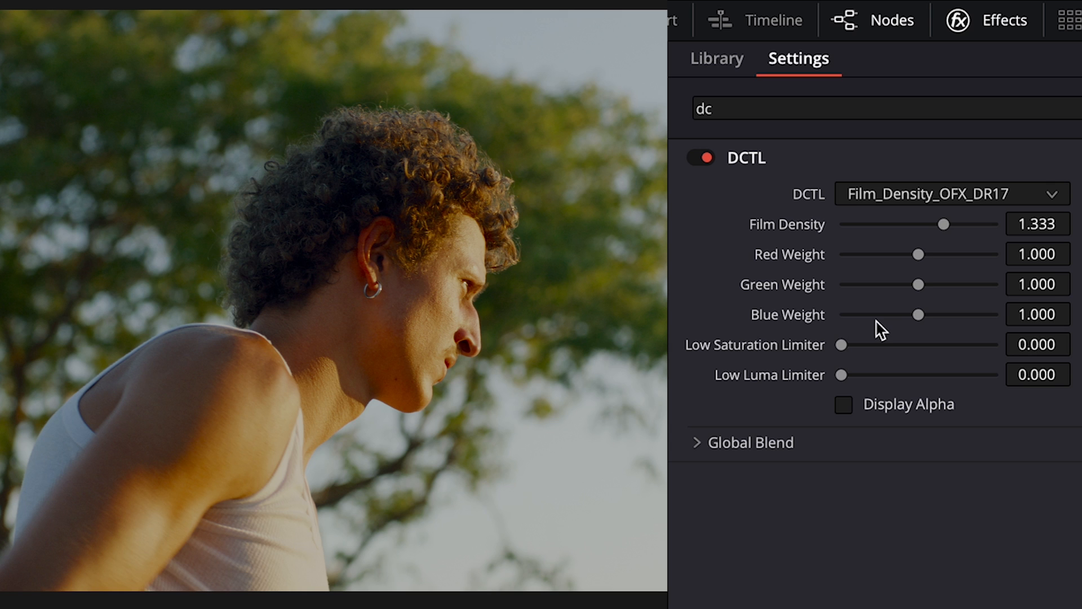
mouse_move(895, 309)
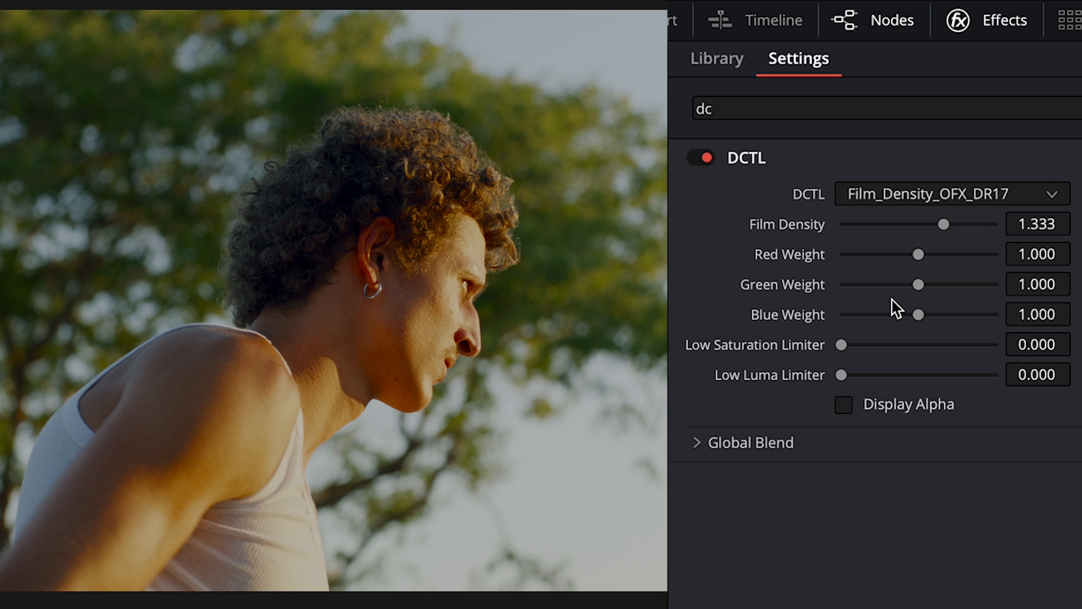
Sweep the red weight from 0 to 2.000 and settle at 0.450, then set green weight to 1.194
drag(918, 255, 921, 254)
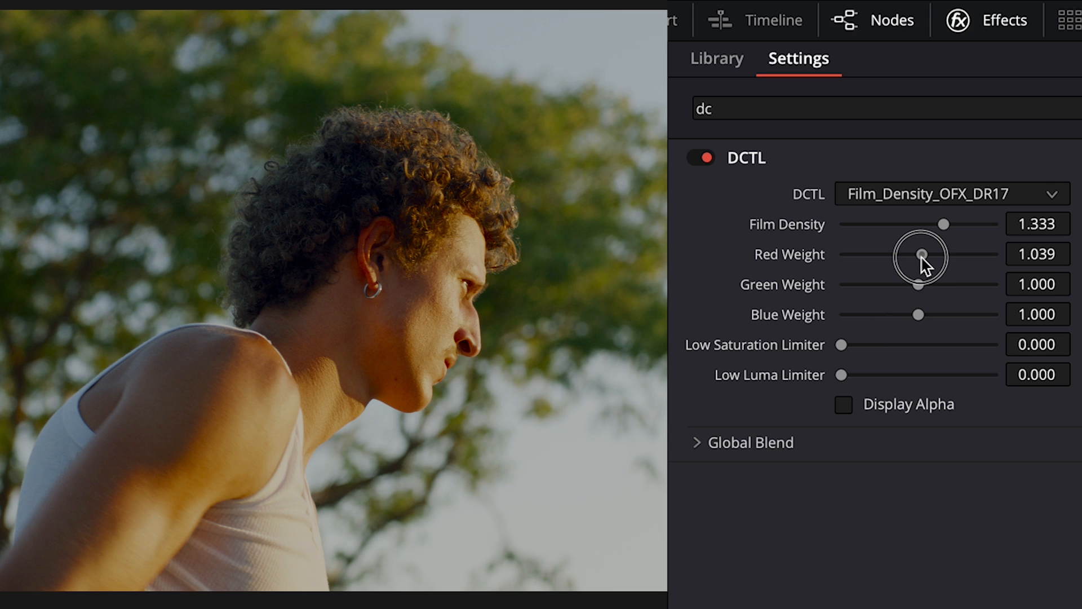
drag(919, 254, 840, 254)
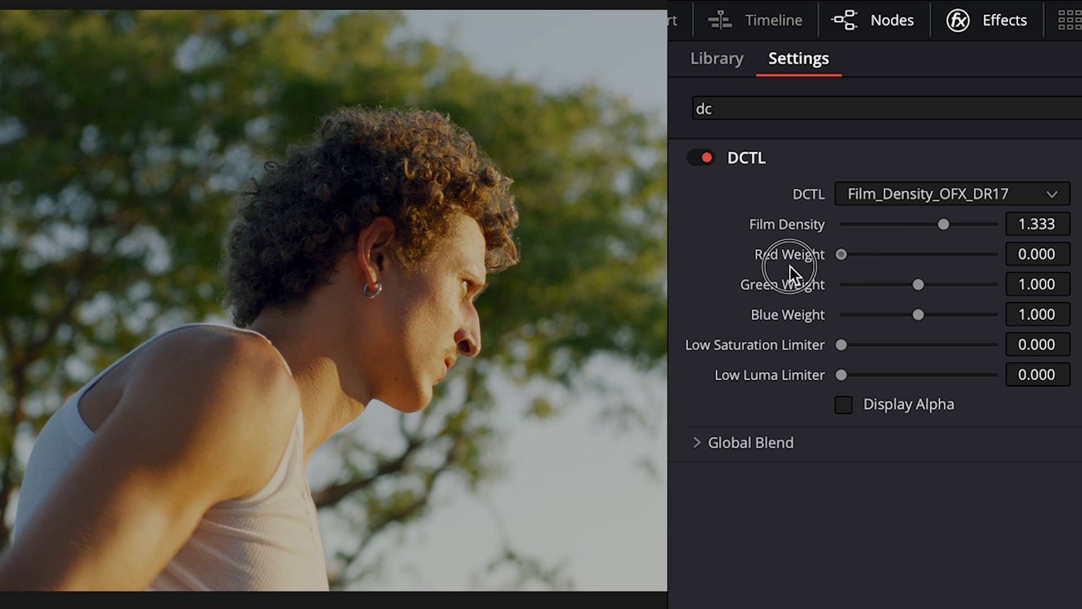
drag(840, 254, 951, 254)
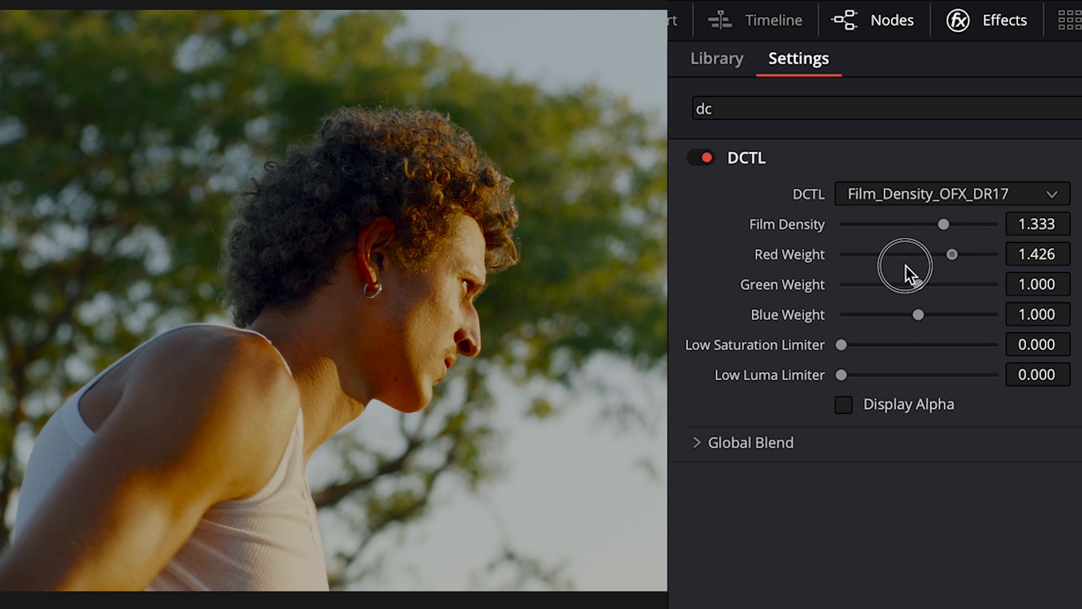
drag(949, 254, 840, 254)
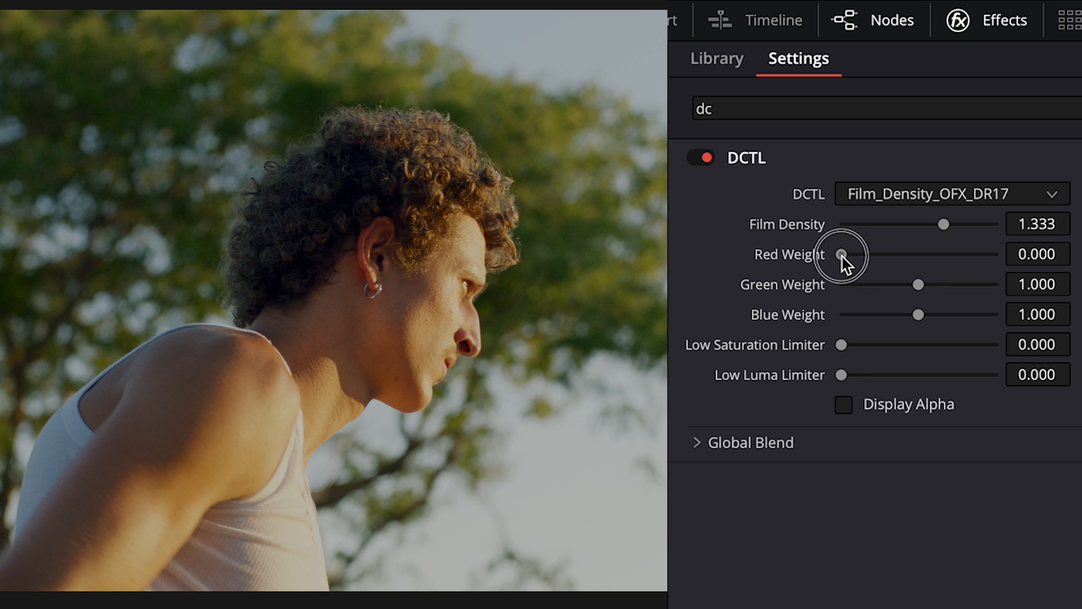
drag(842, 254, 996, 254)
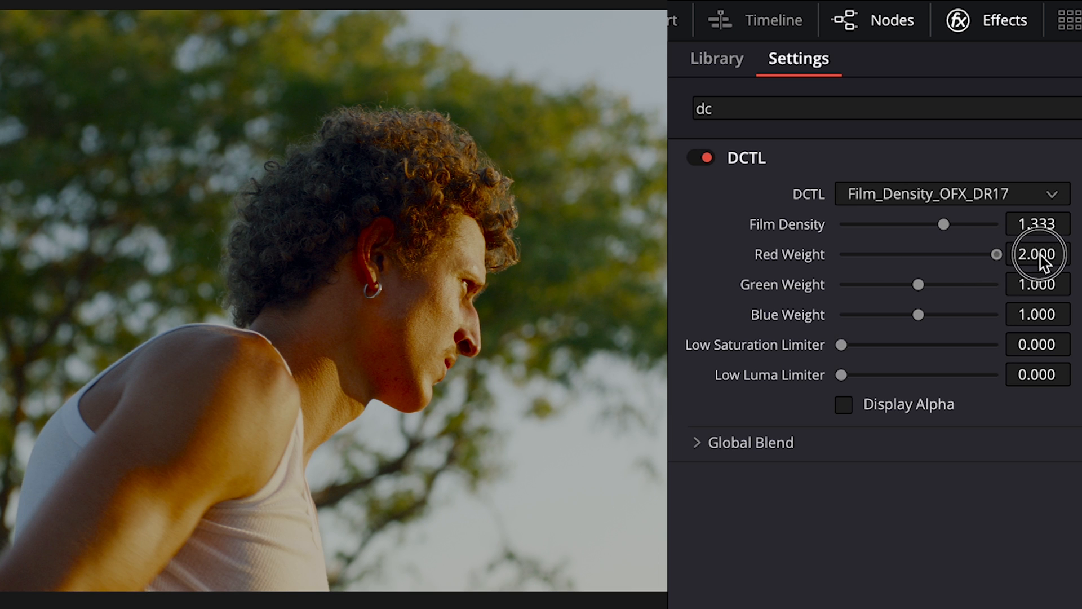
drag(994, 255, 875, 254)
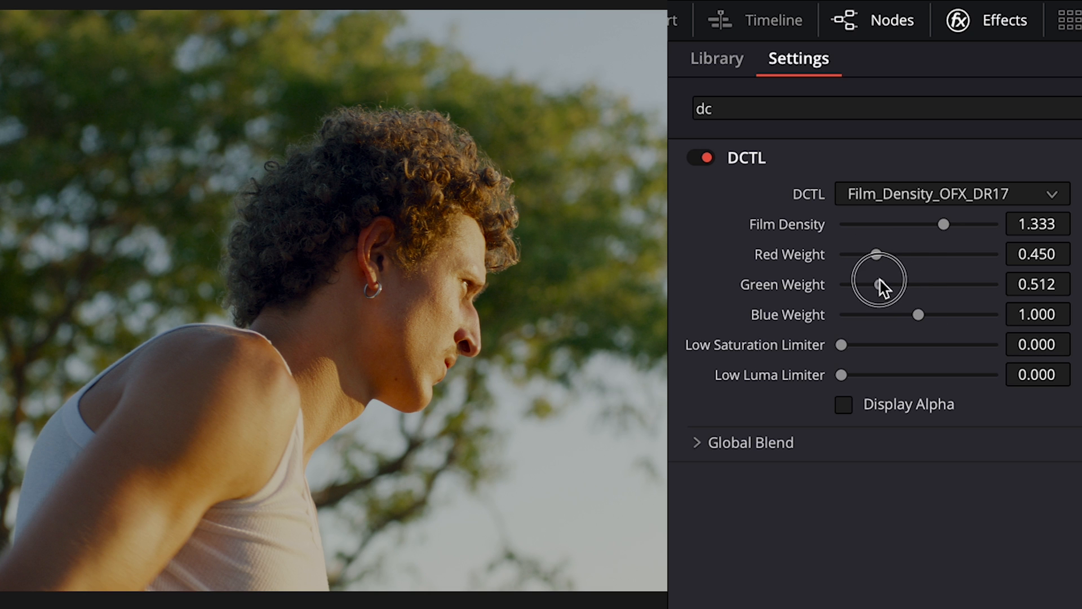
drag(878, 280, 900, 284)
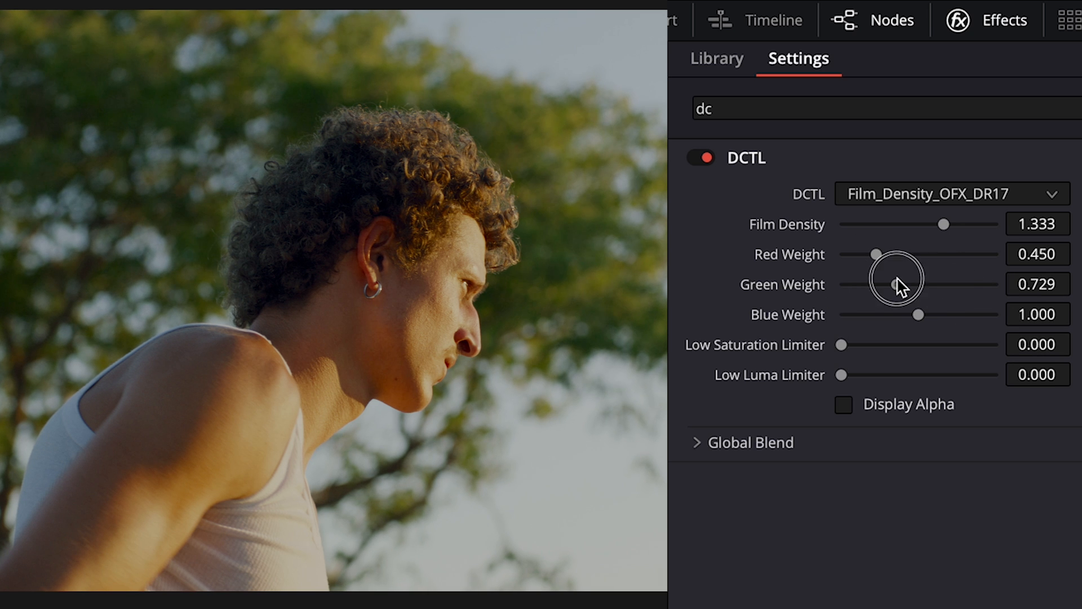
drag(894, 283, 933, 283)
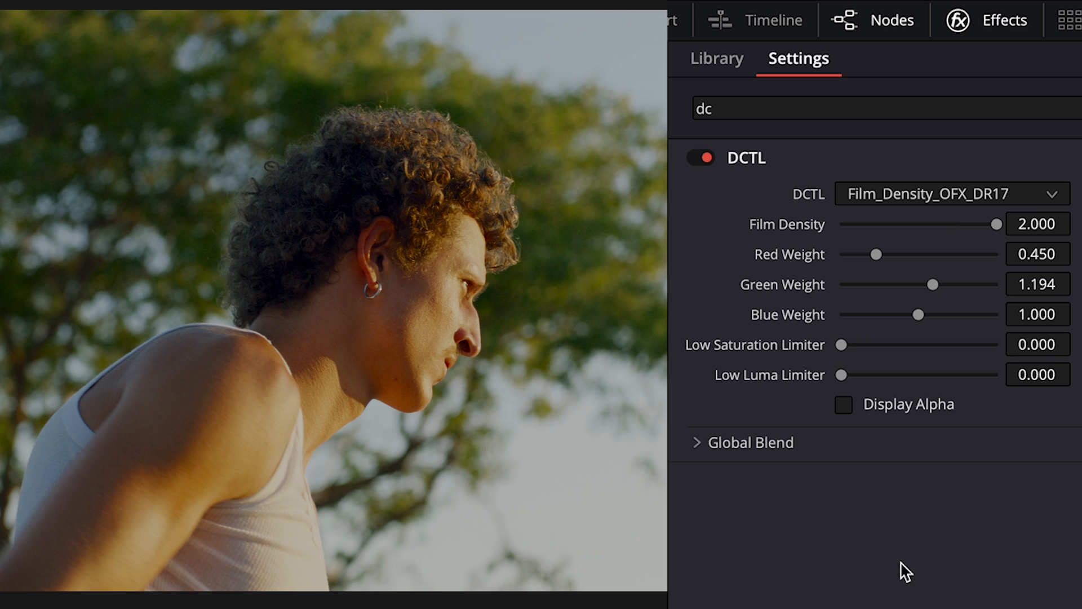
mouse_move(811, 392)
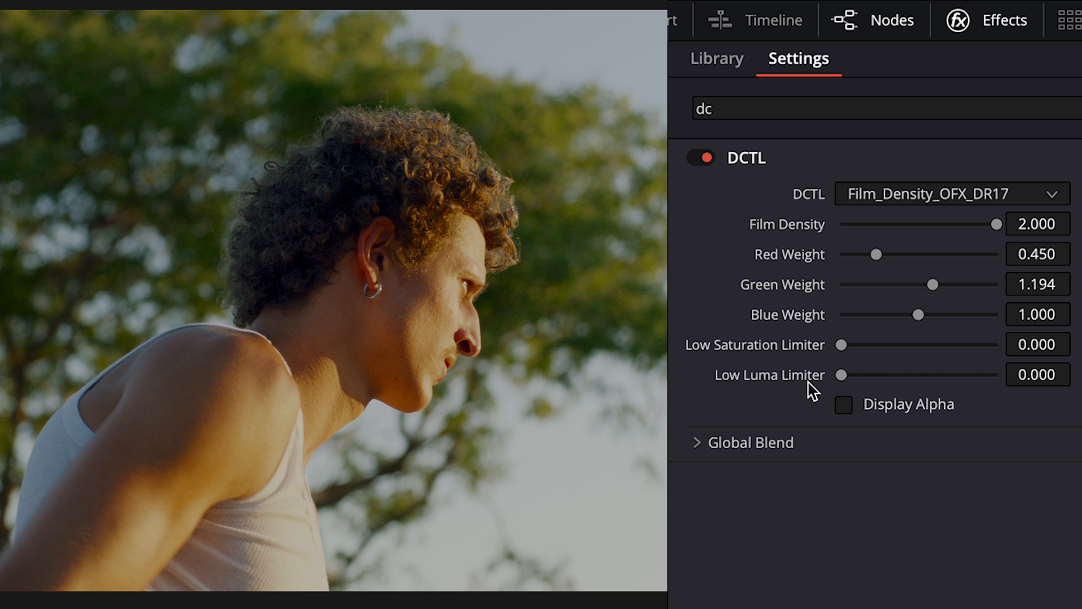
Test the Low Luma Limiter around 0.31, set it to 0.140, and nudge red weight
drag(841, 375, 864, 374)
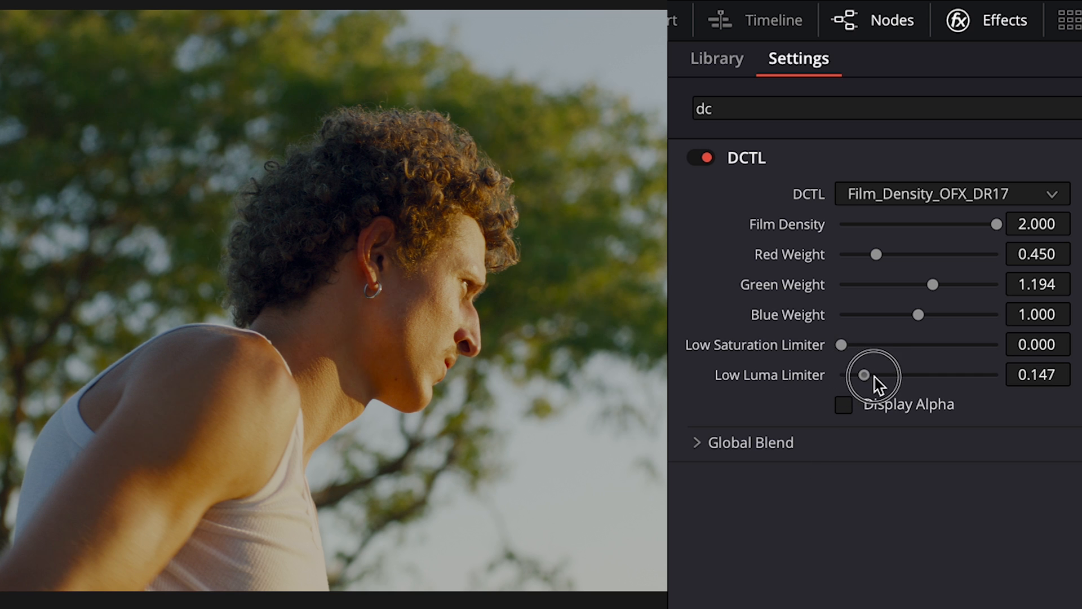
drag(864, 375, 889, 374)
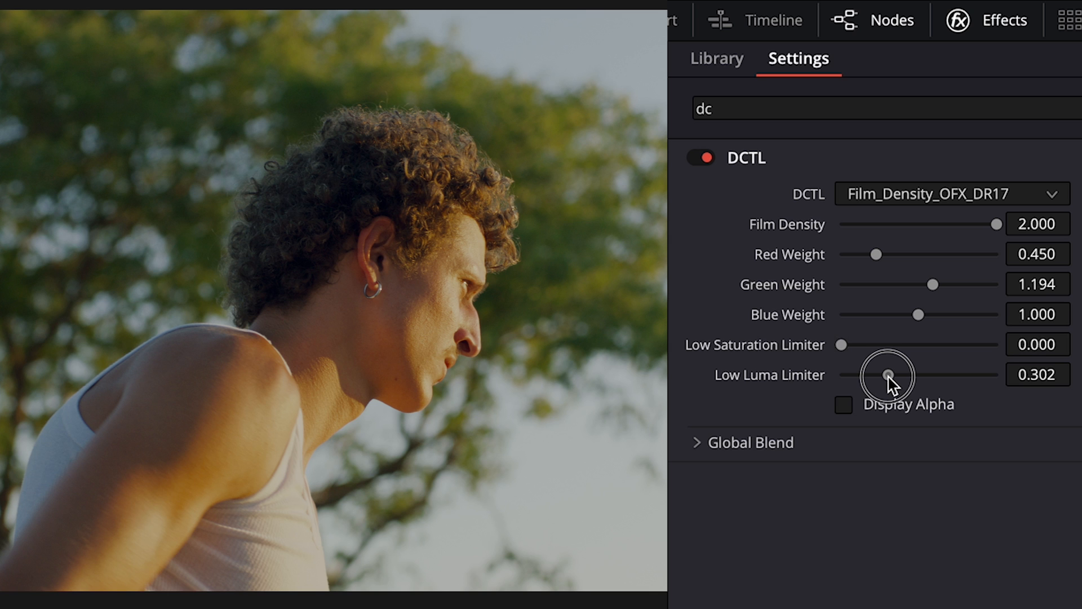
drag(887, 375, 889, 374)
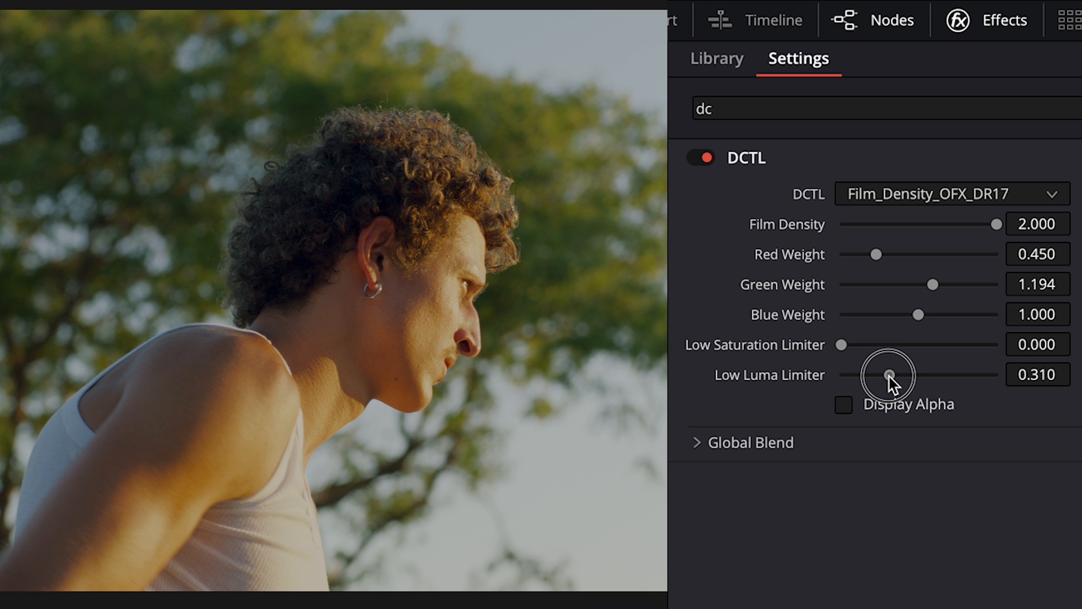
drag(888, 375, 861, 375)
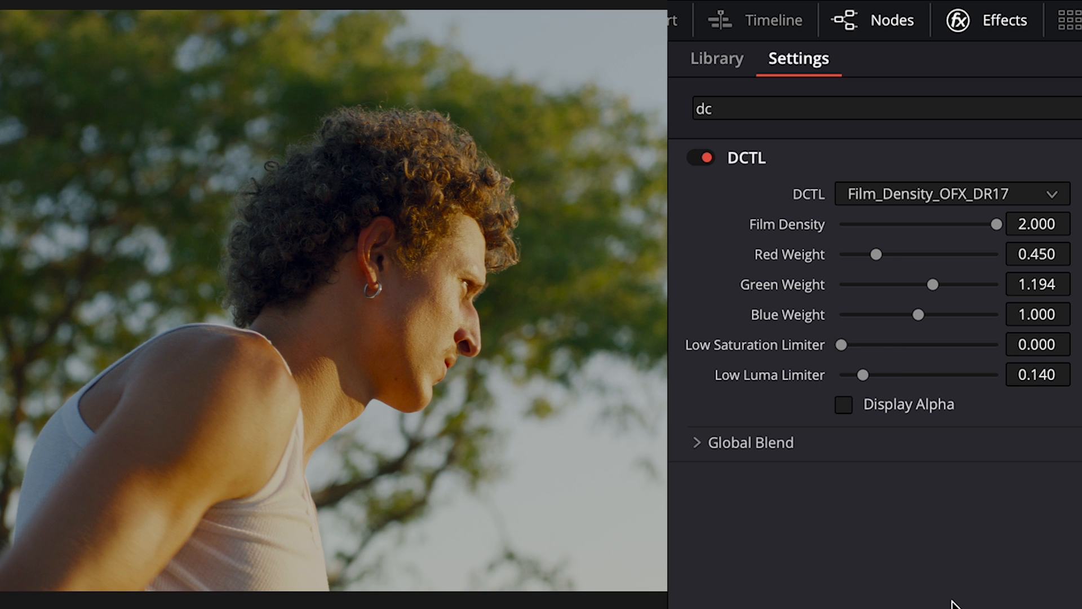
mouse_move(933, 588)
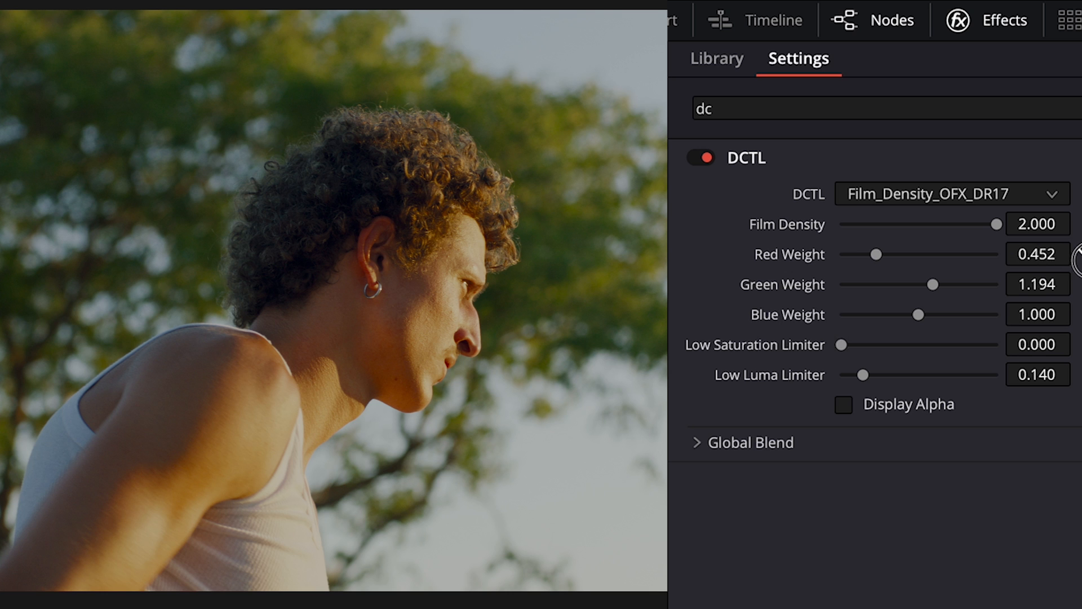
drag(886, 254, 870, 255)
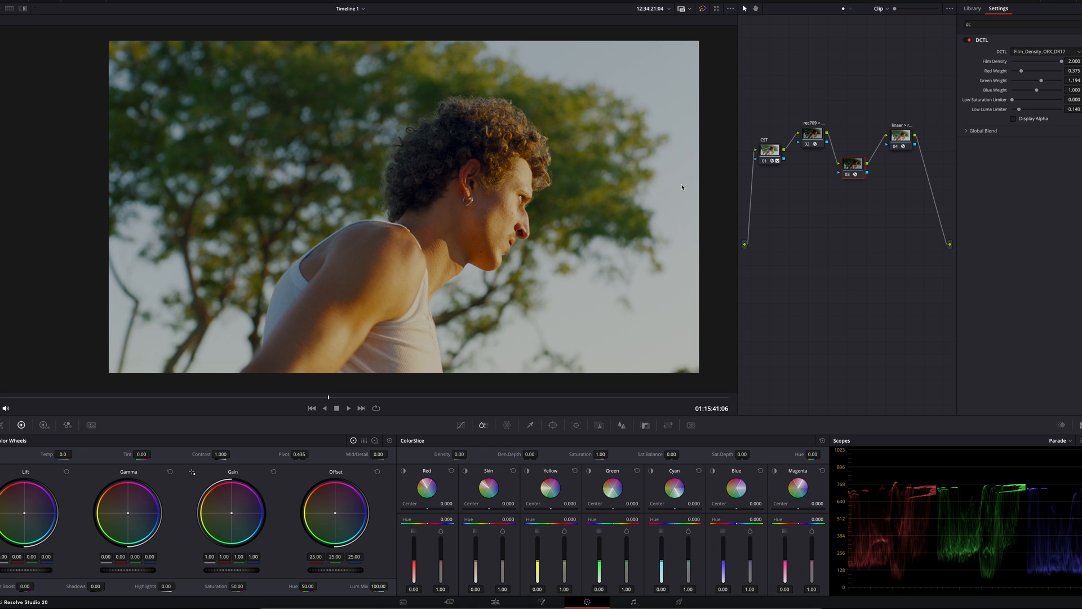
mouse_move(1043, 62)
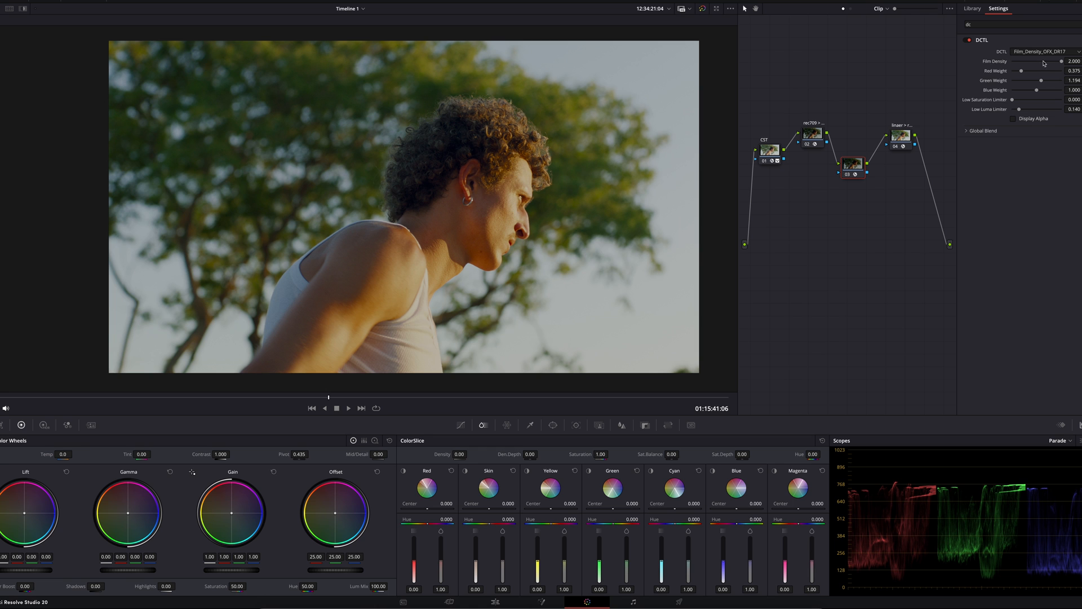
mouse_move(1060, 64)
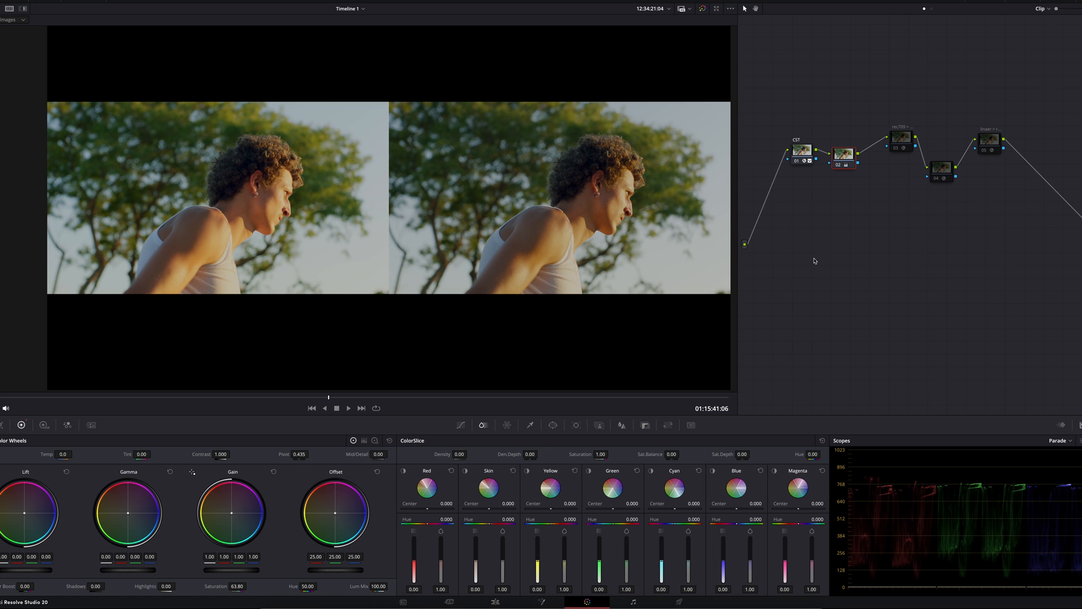
mouse_move(888, 203)
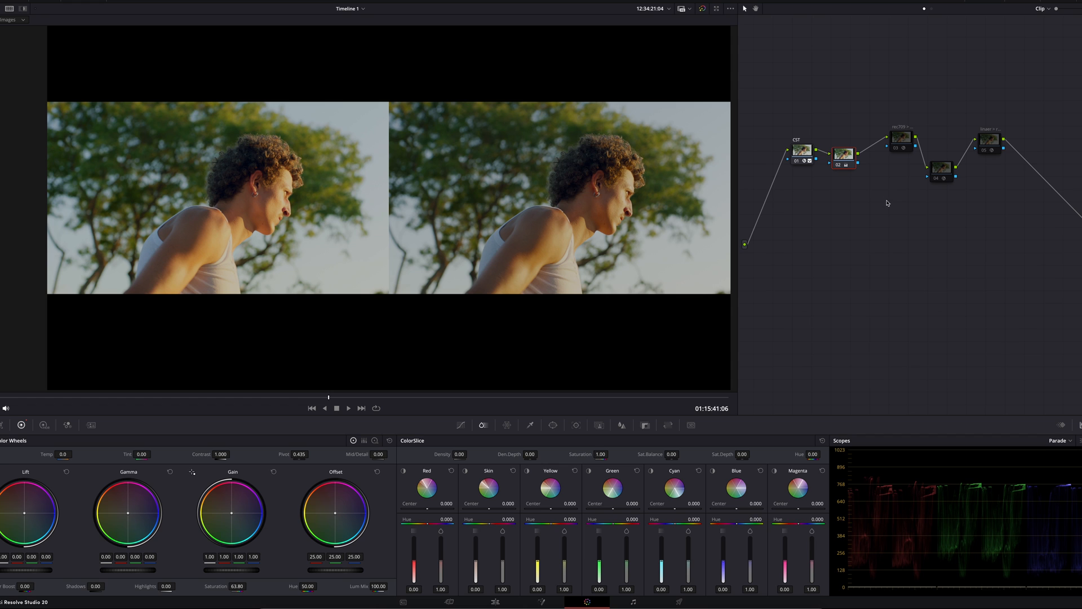
mouse_move(665, 200)
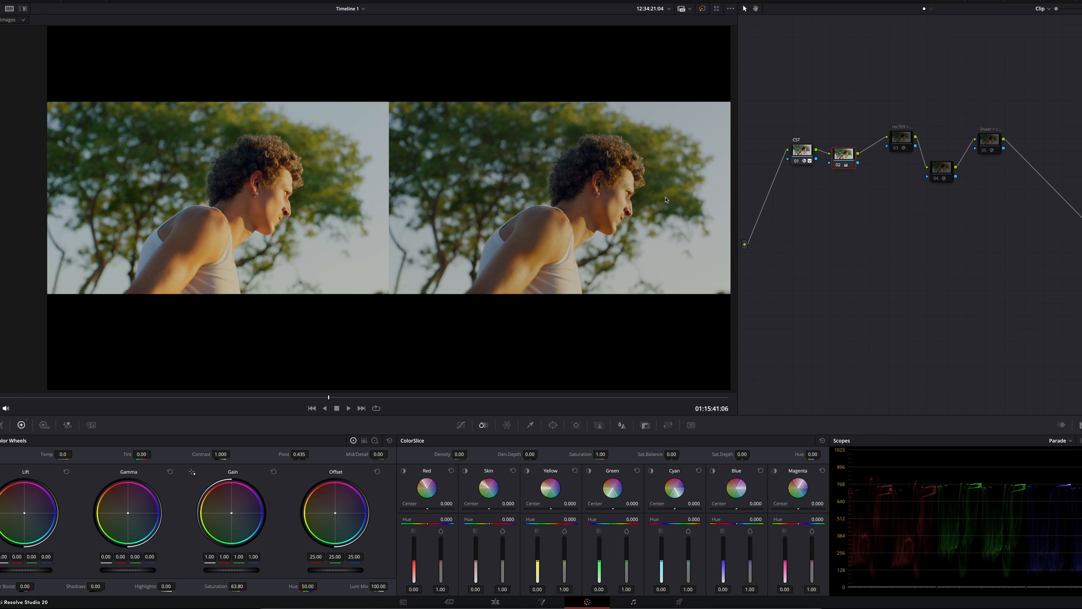
mouse_move(664, 196)
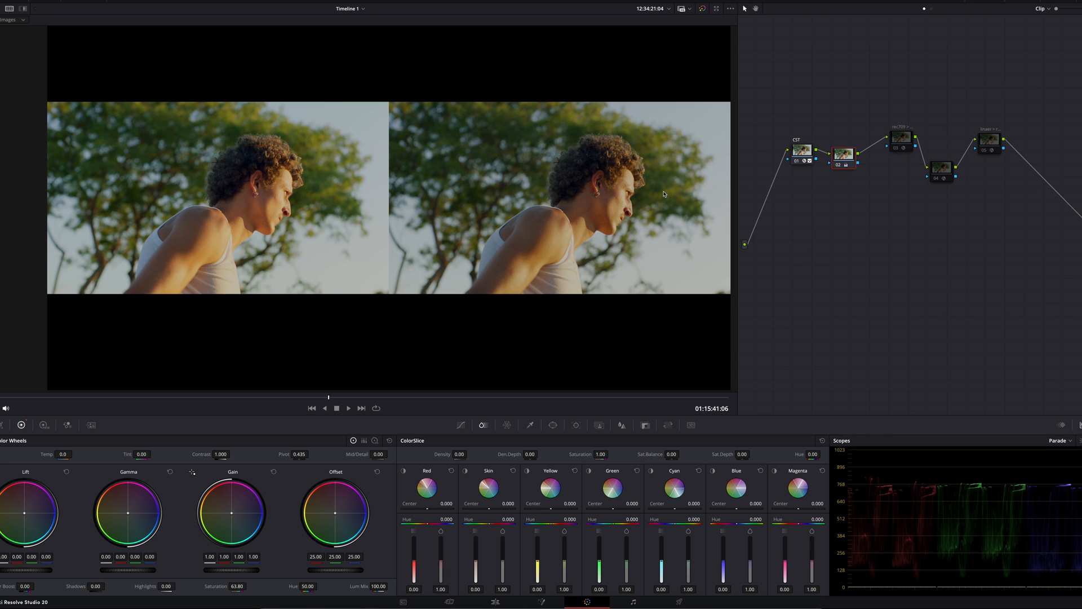